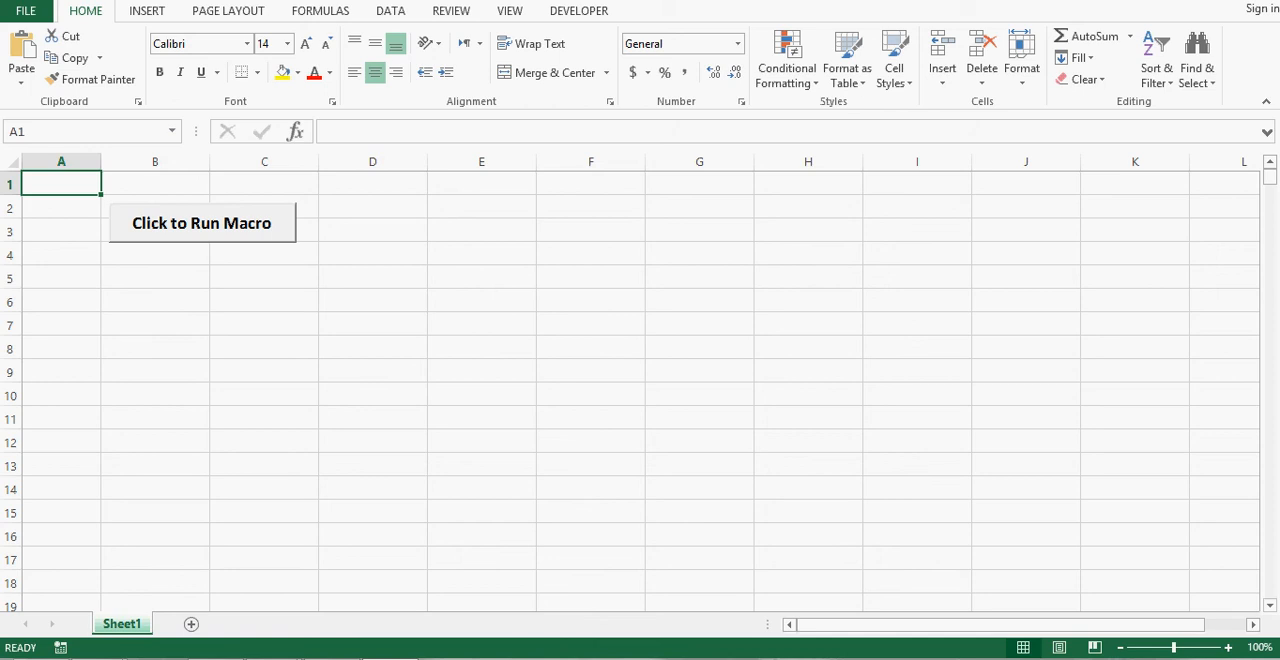
Run the demo sheet's 'Click to Run Macro' button twice to fill column A from 1
left_click(201, 223)
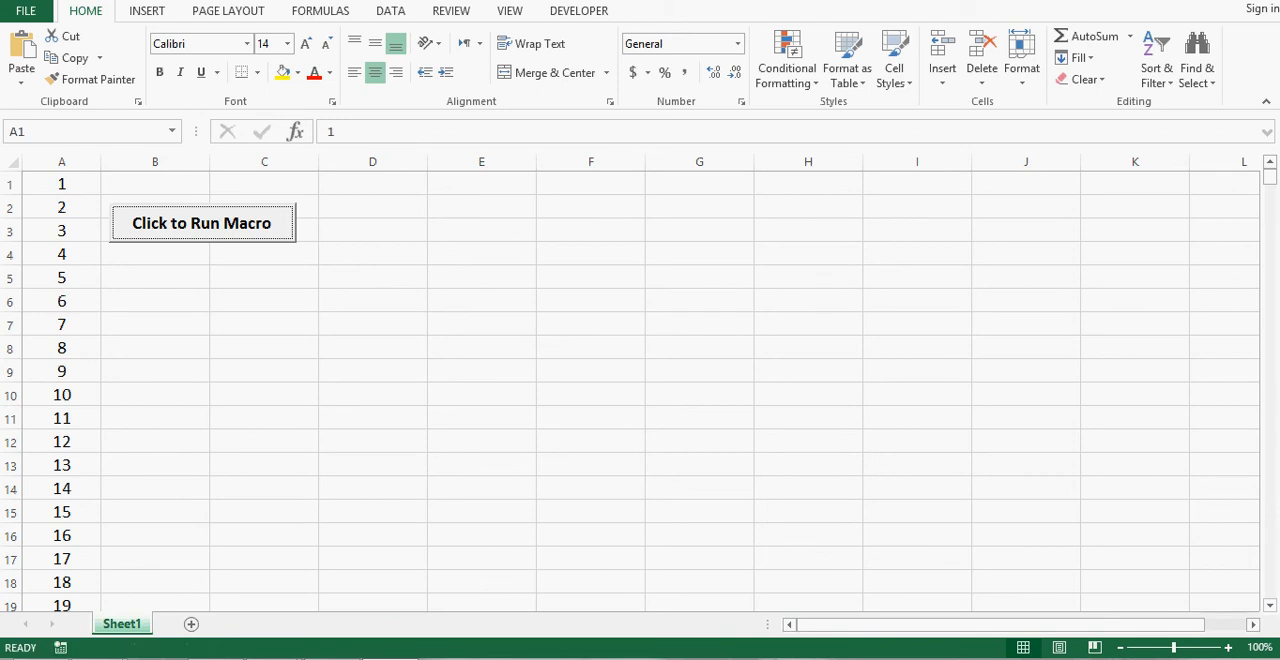
left_click(201, 222)
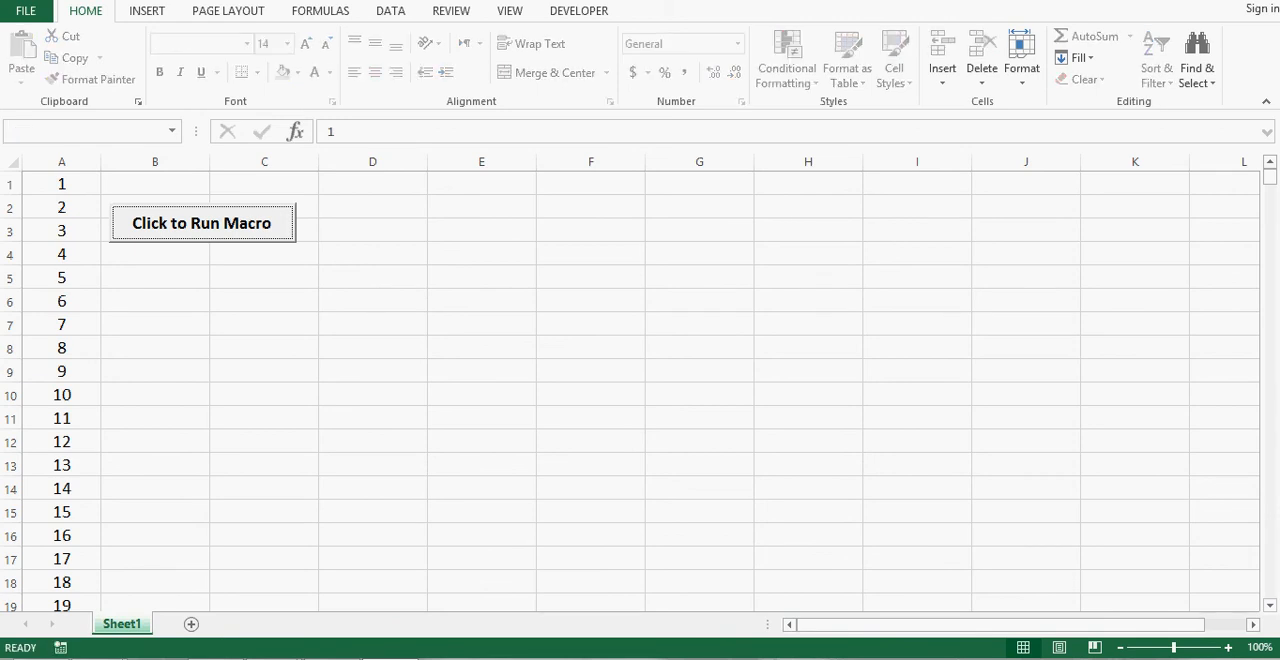
left_click(61, 184)
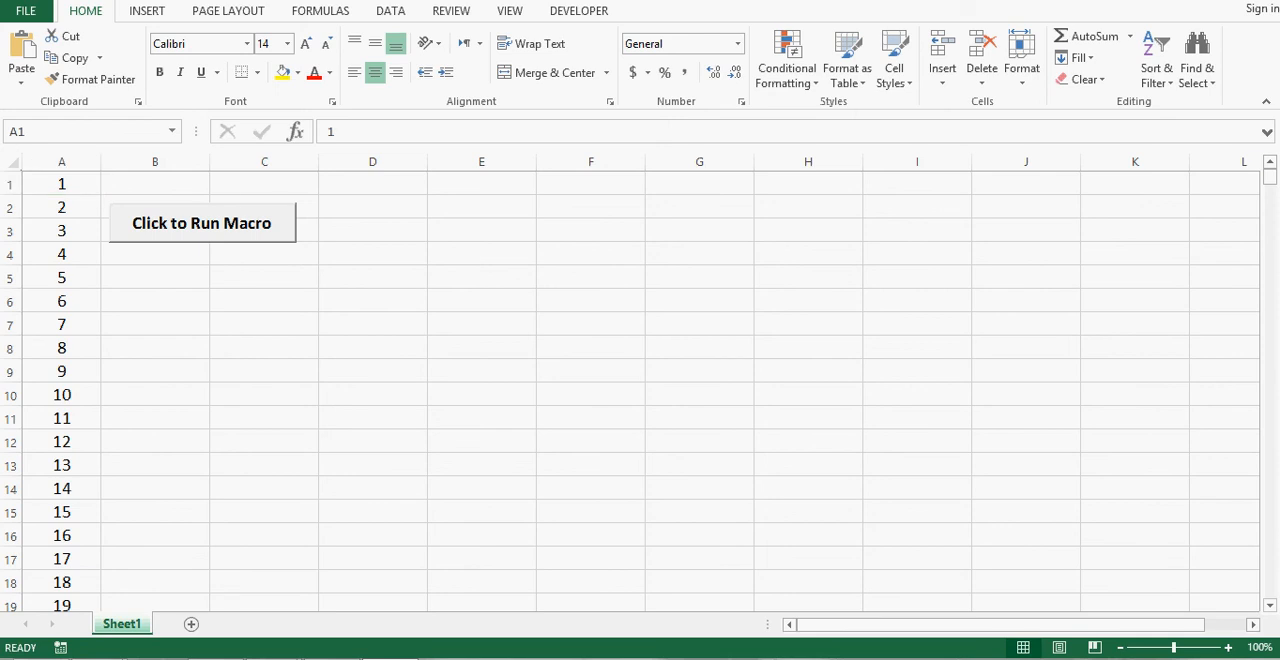
In a zoomed-in blank workbook, draw an ActiveX command button and open its click code
left_click(201, 222)
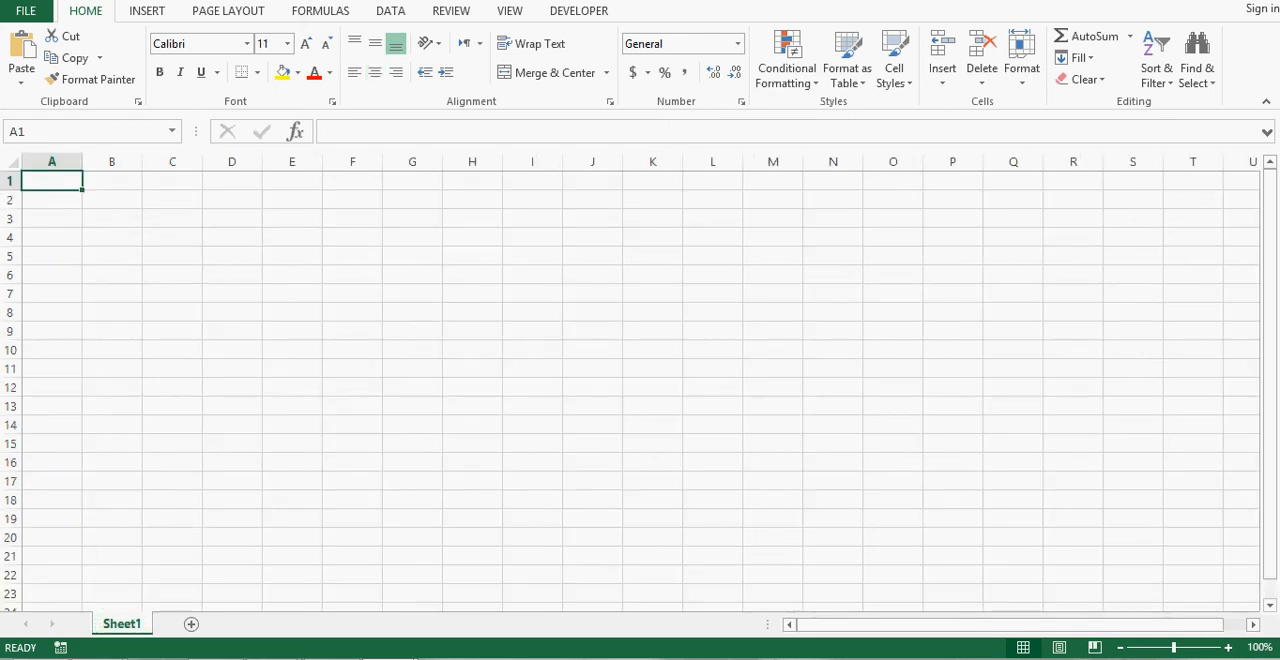
left_click(1225, 643)
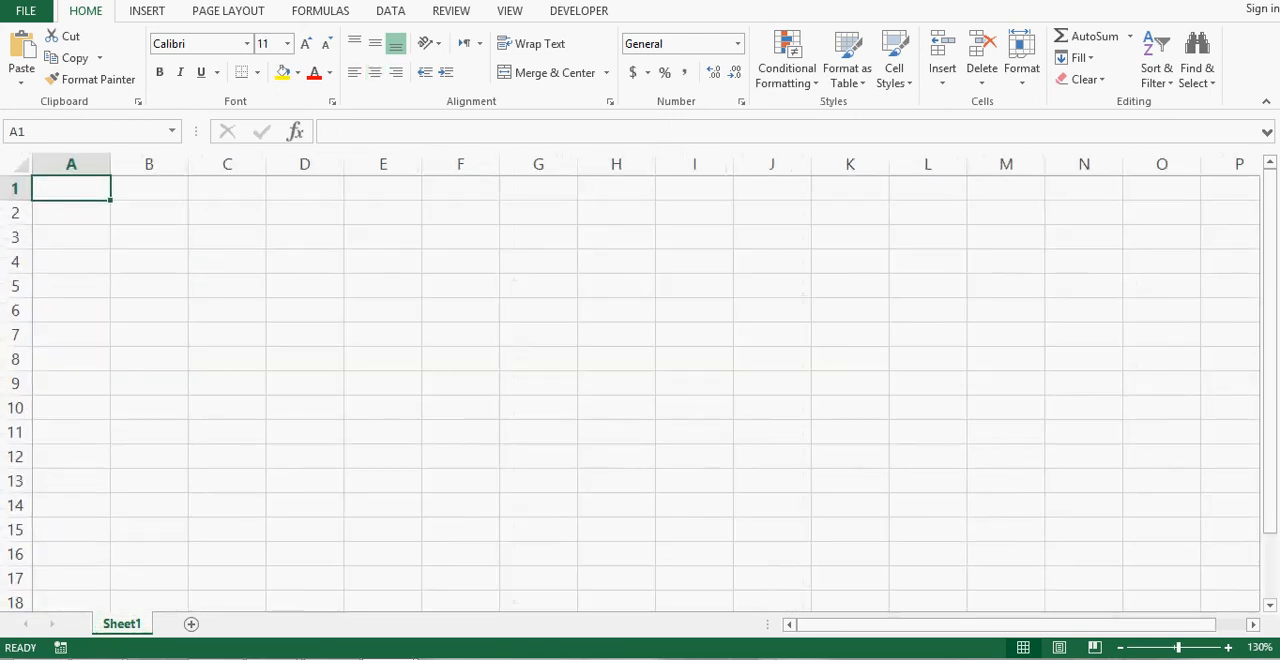
left_click(578, 11)
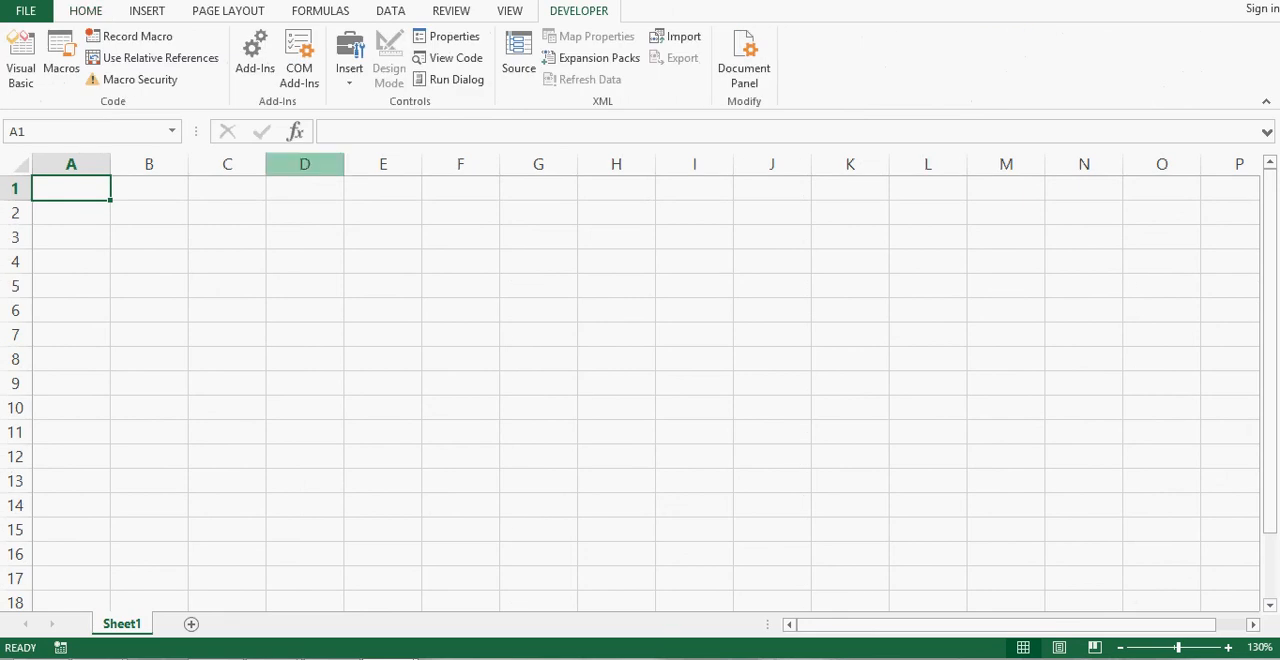
left_click(349, 55)
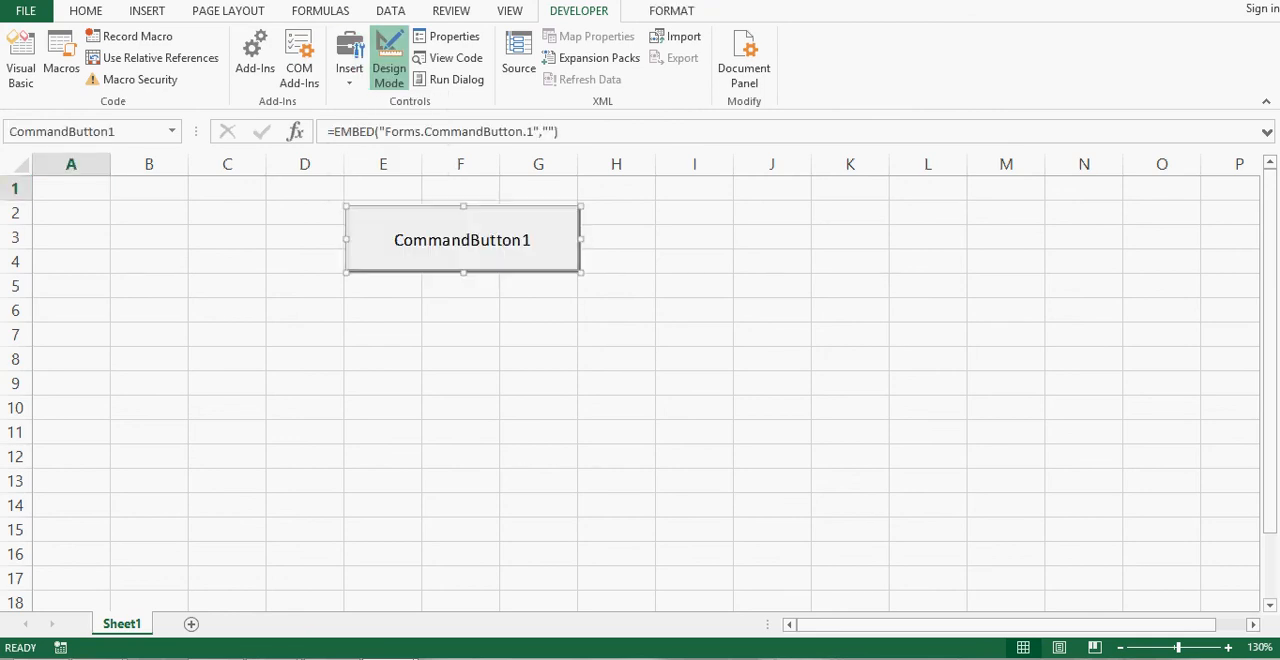
double_click(462, 239)
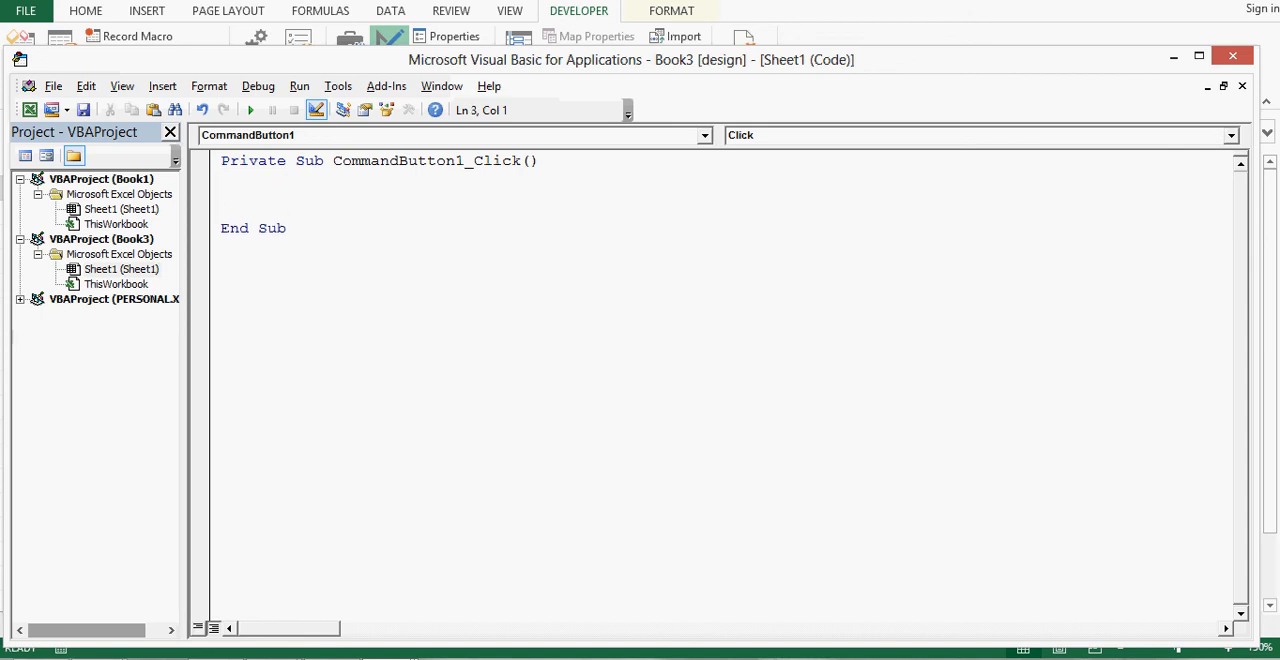
Write a For i = 1 To 10000 loop setting Worksheets("Sheet1").Cells(i, 1).Value = i
type("for i=")
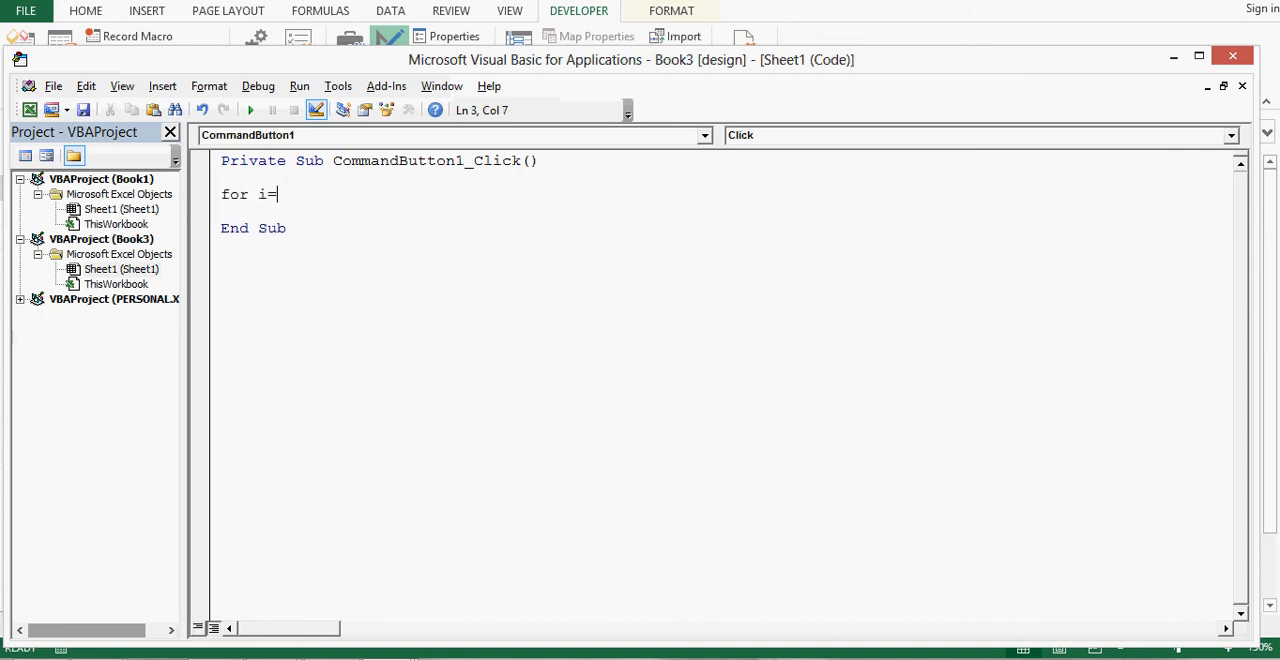
type("1 to 10000")
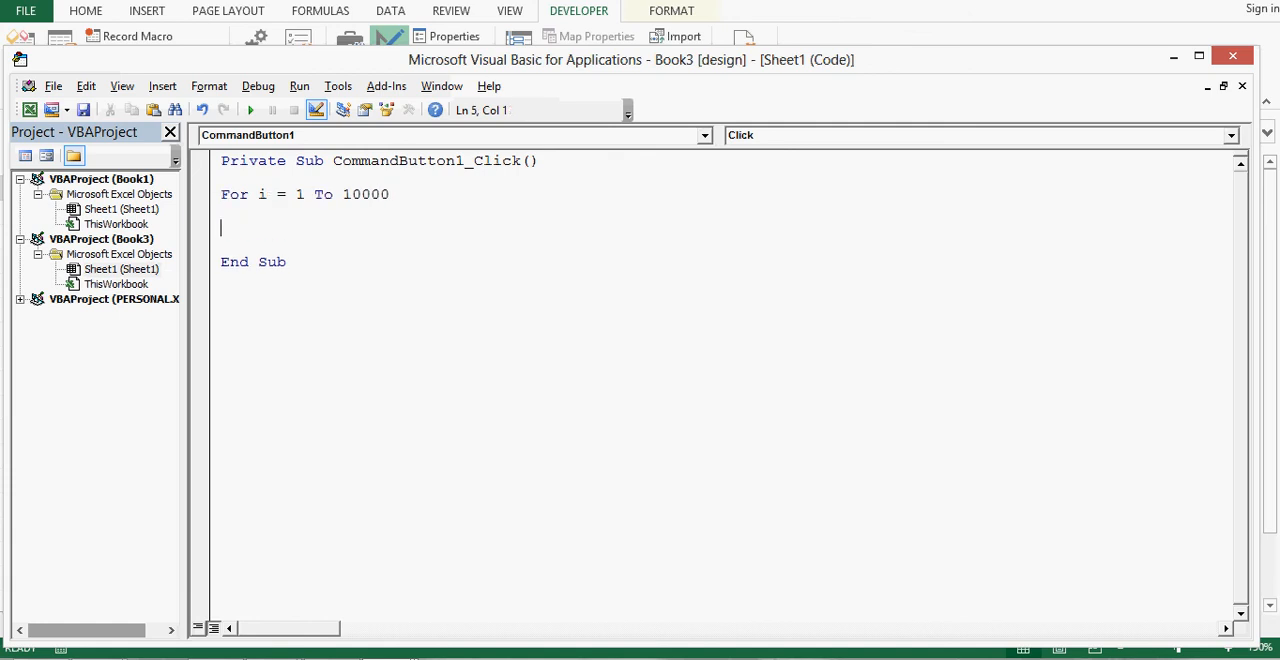
type("next")
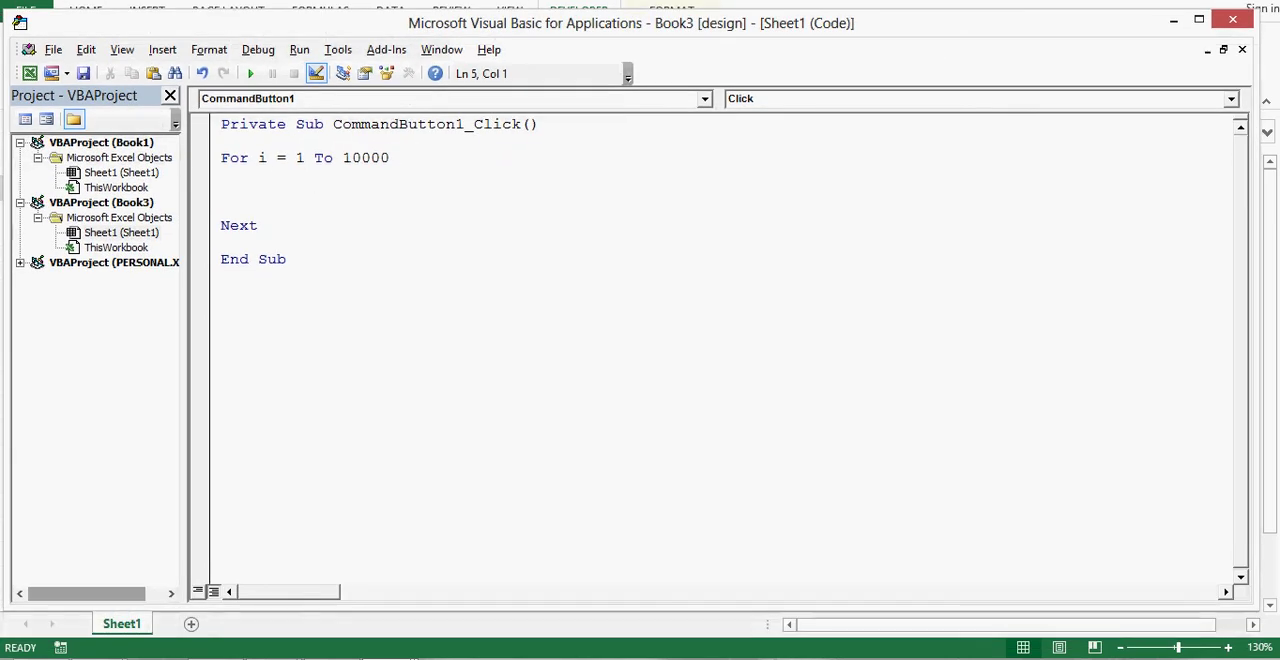
type("worksheets")
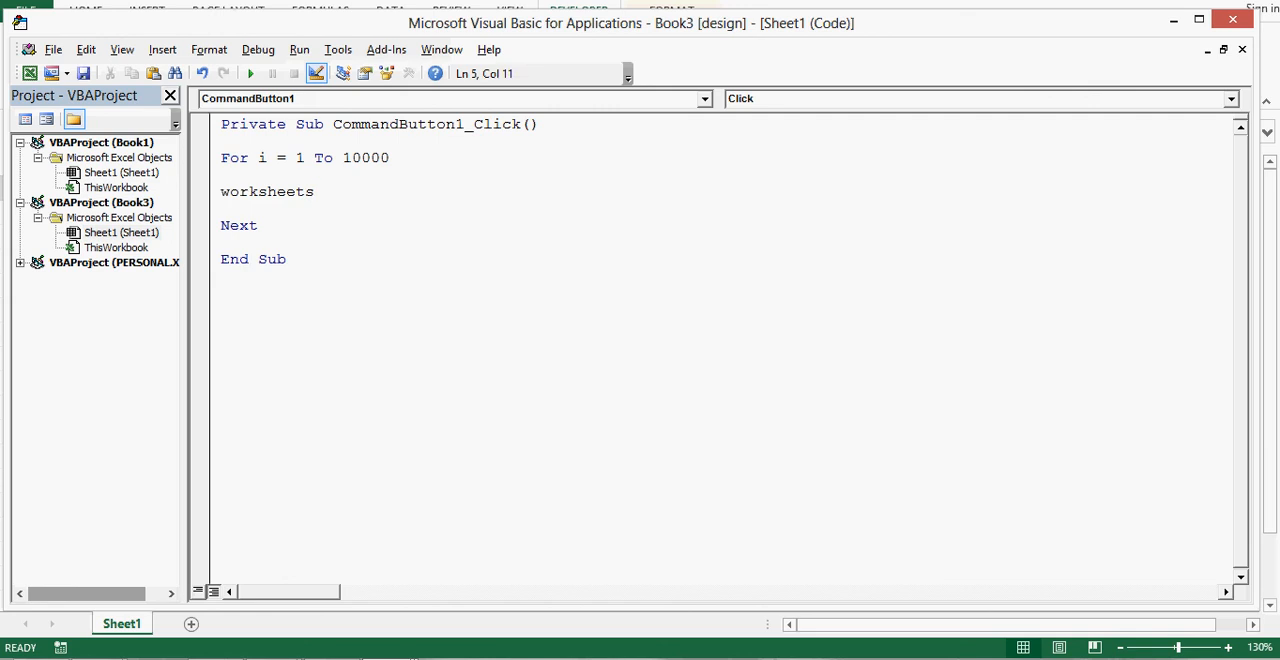
type("(\"")
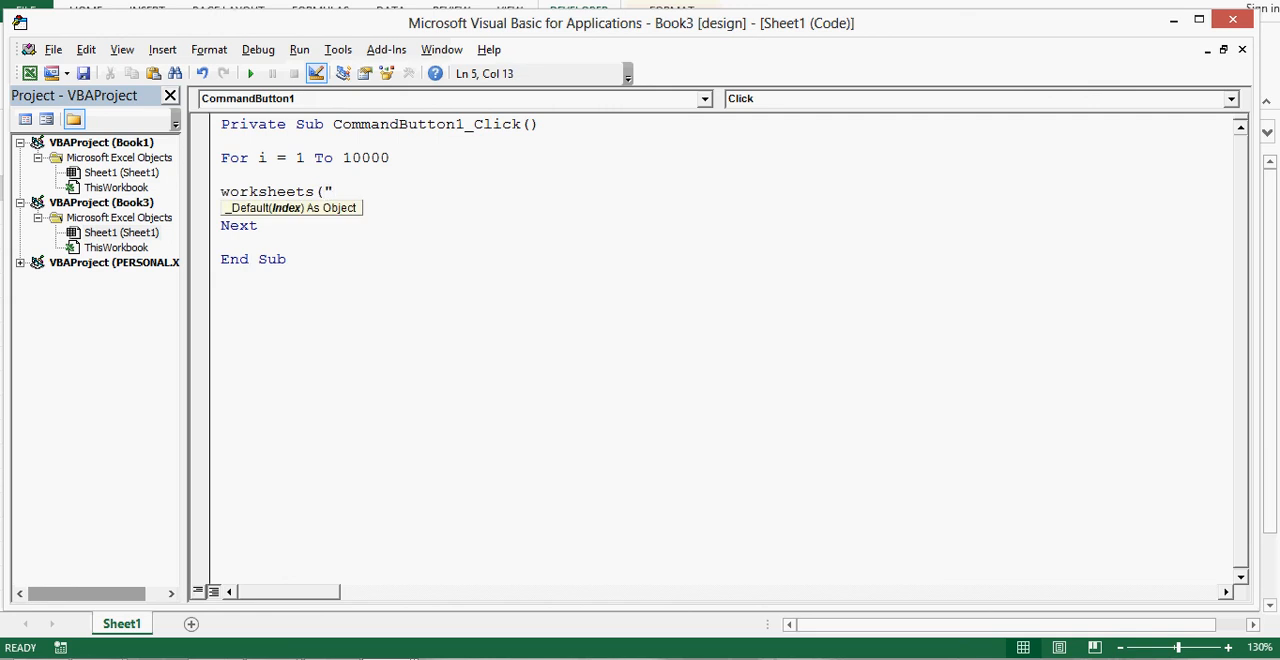
type("Sheet1")
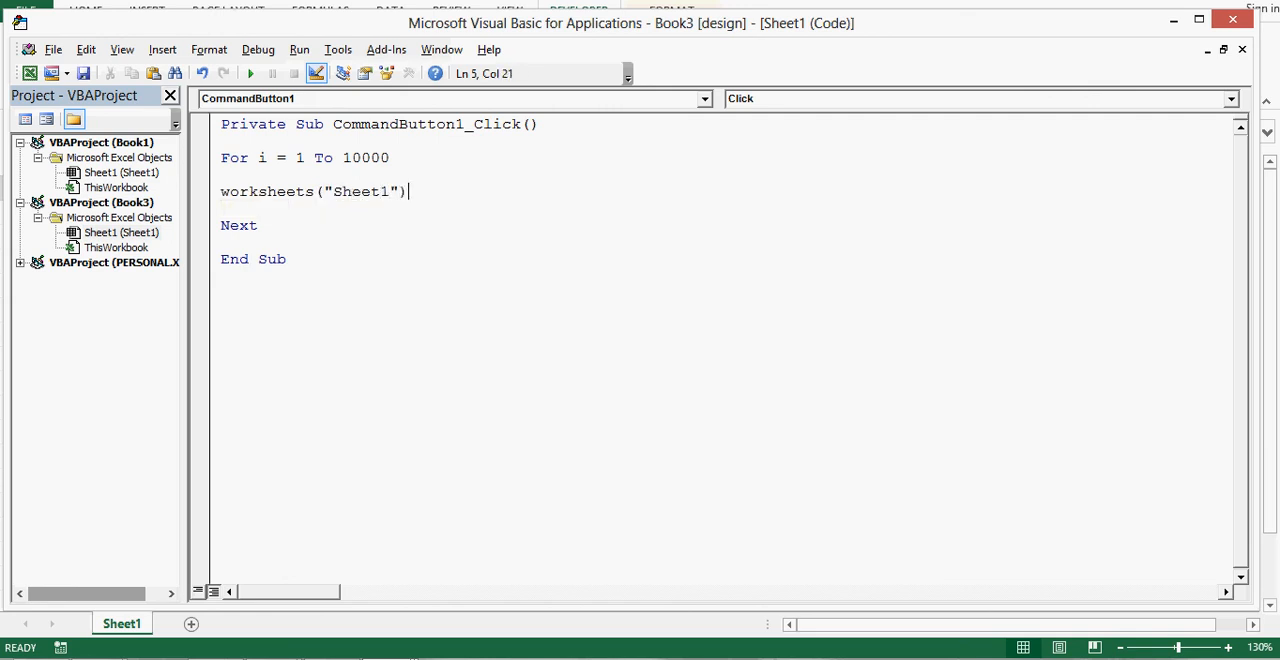
type(".cells")
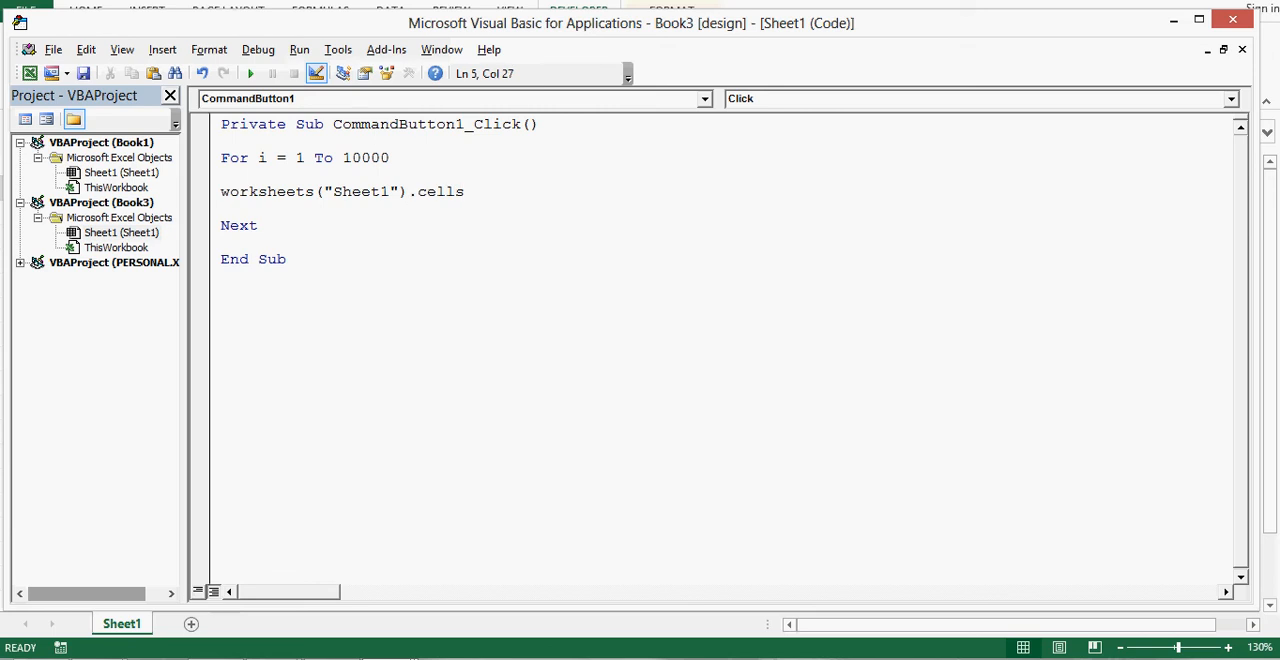
type("(i")
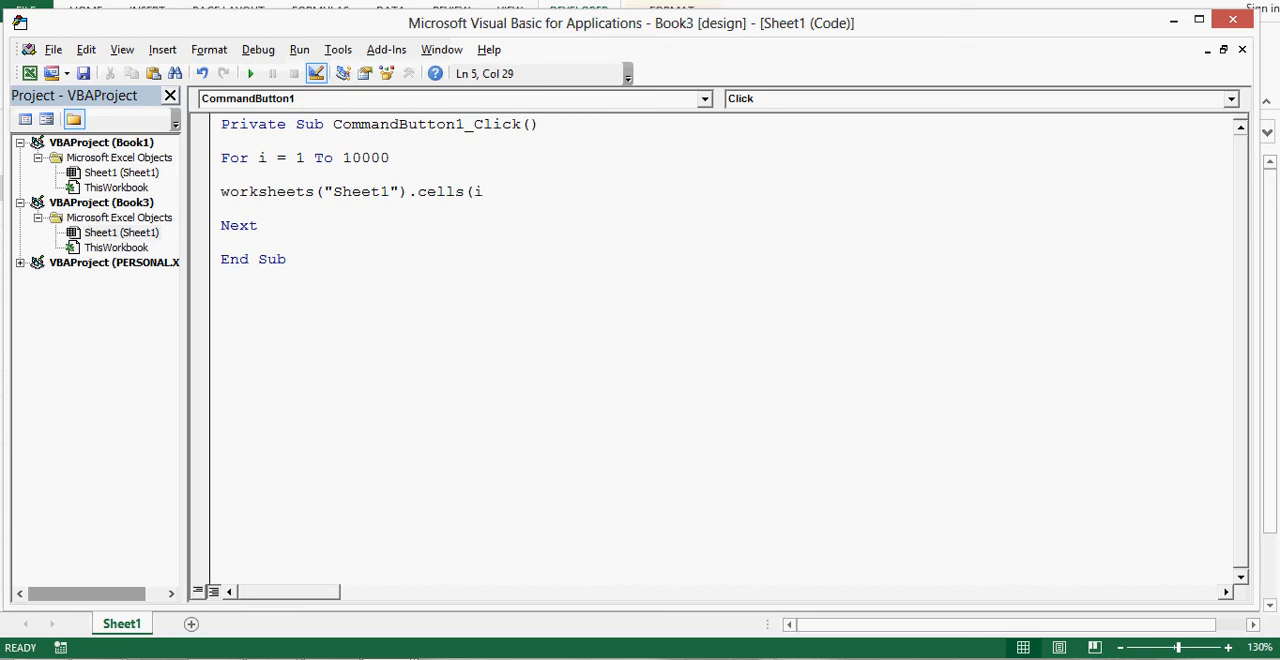
type(", 1")
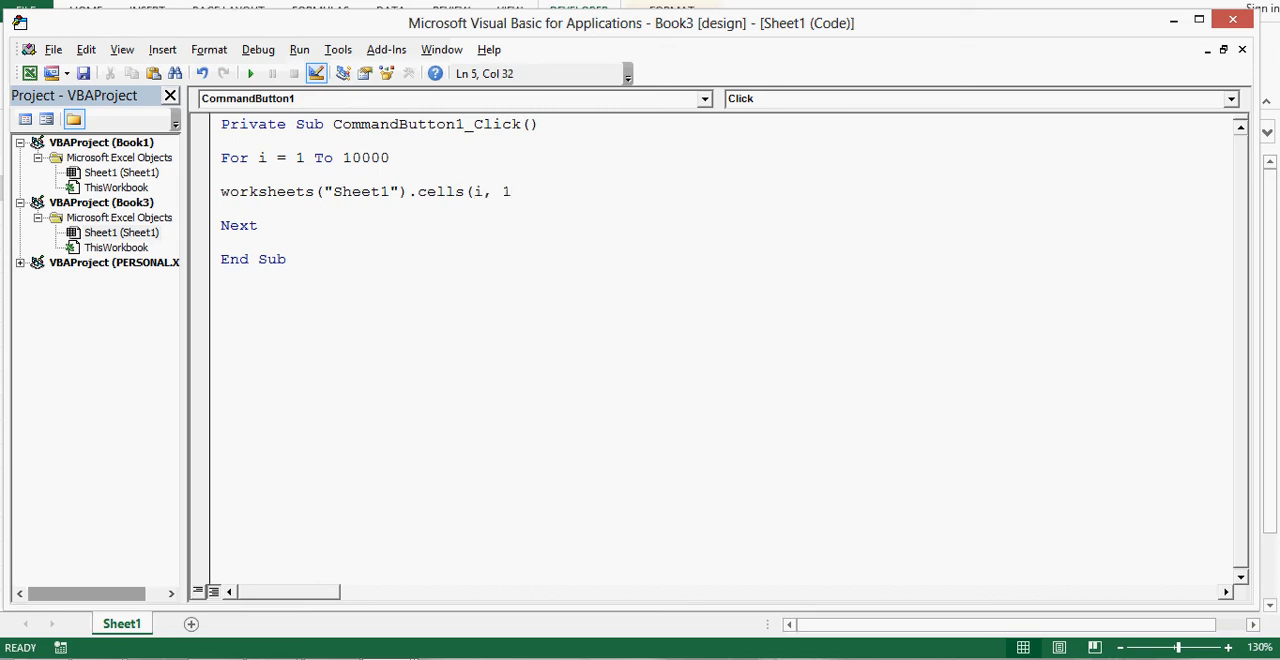
type(").value")
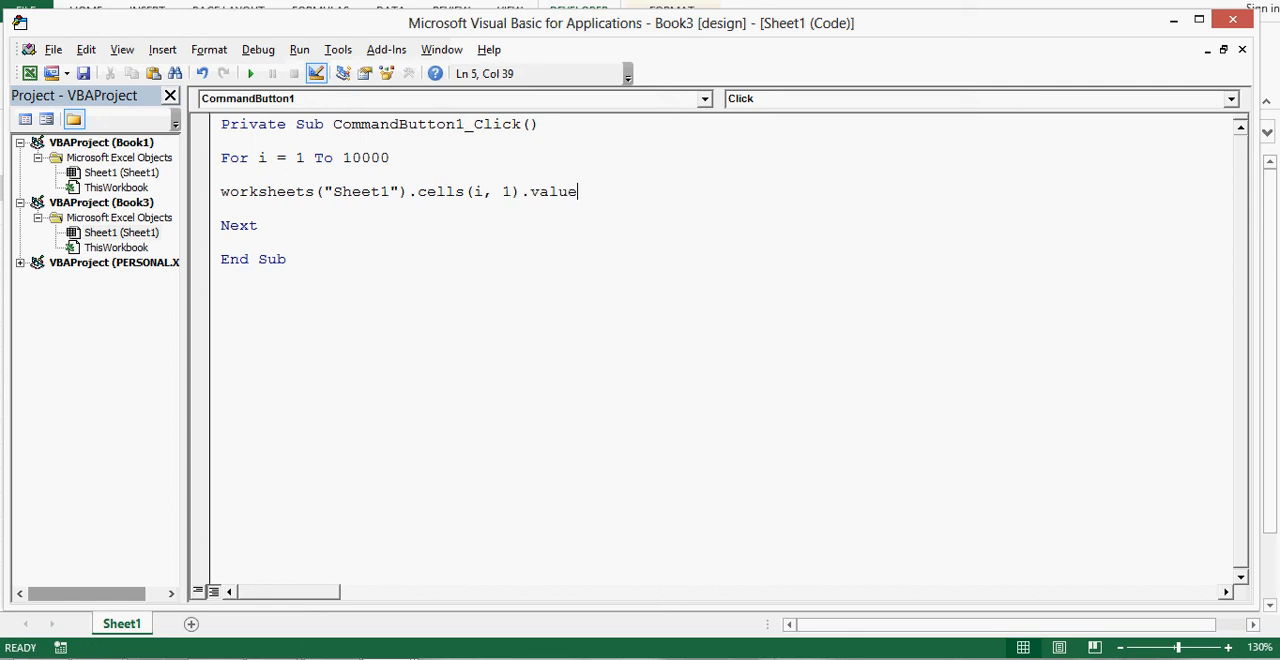
type("= i")
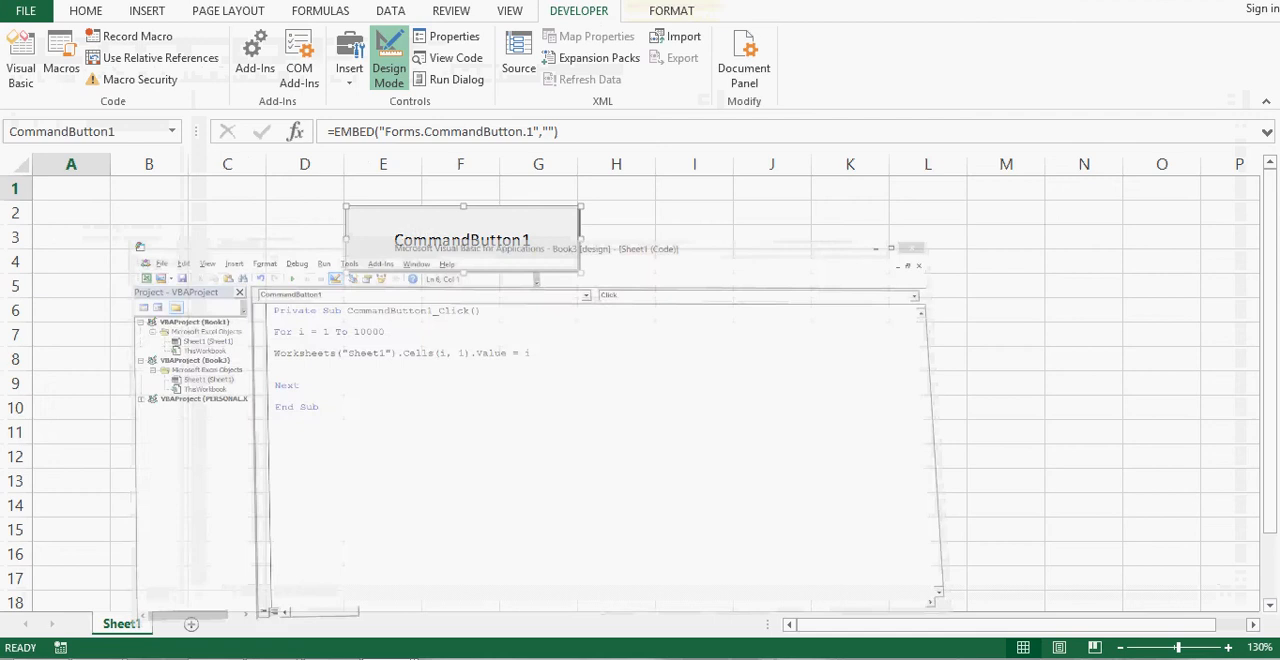
Exit Design Mode, run CommandButton1 to fill column A, then reopen its code
left_click(919, 265)
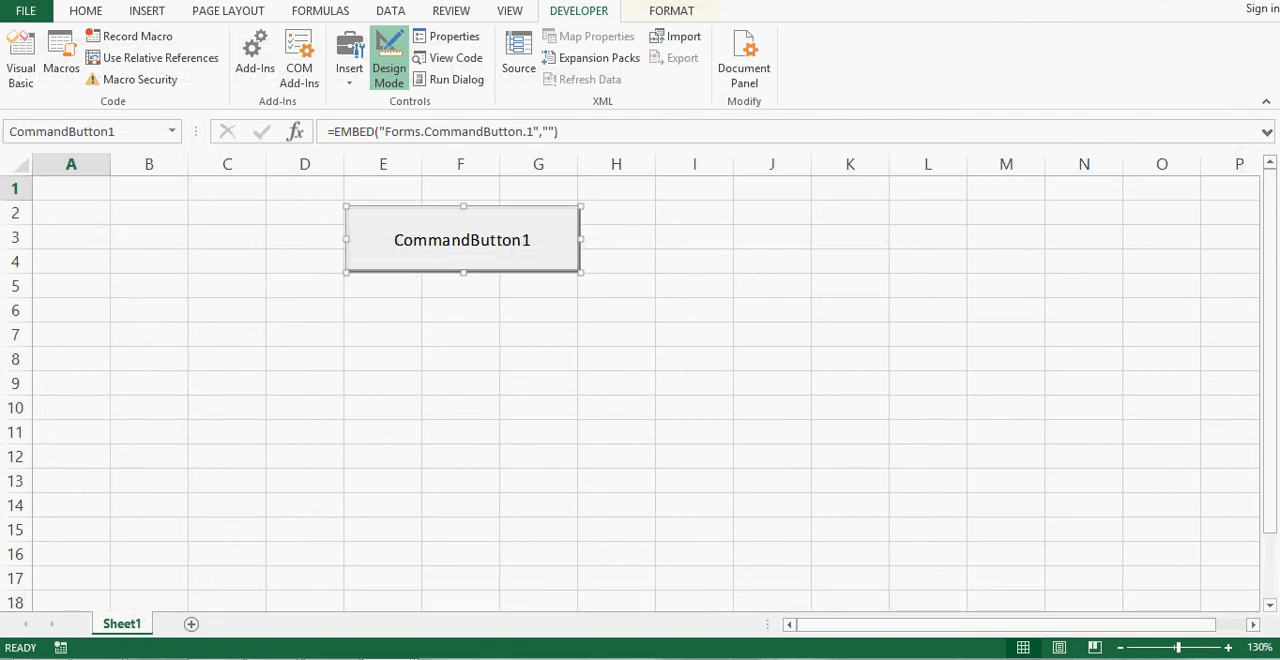
left_click(389, 57)
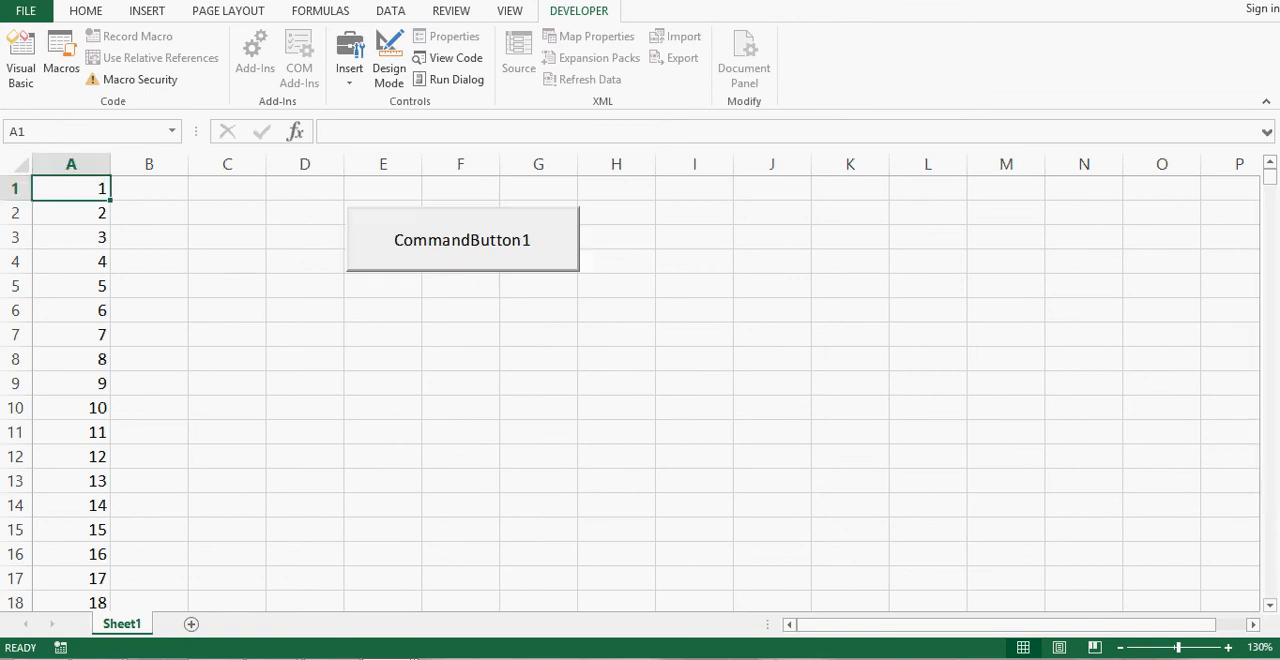
left_click(389, 57)
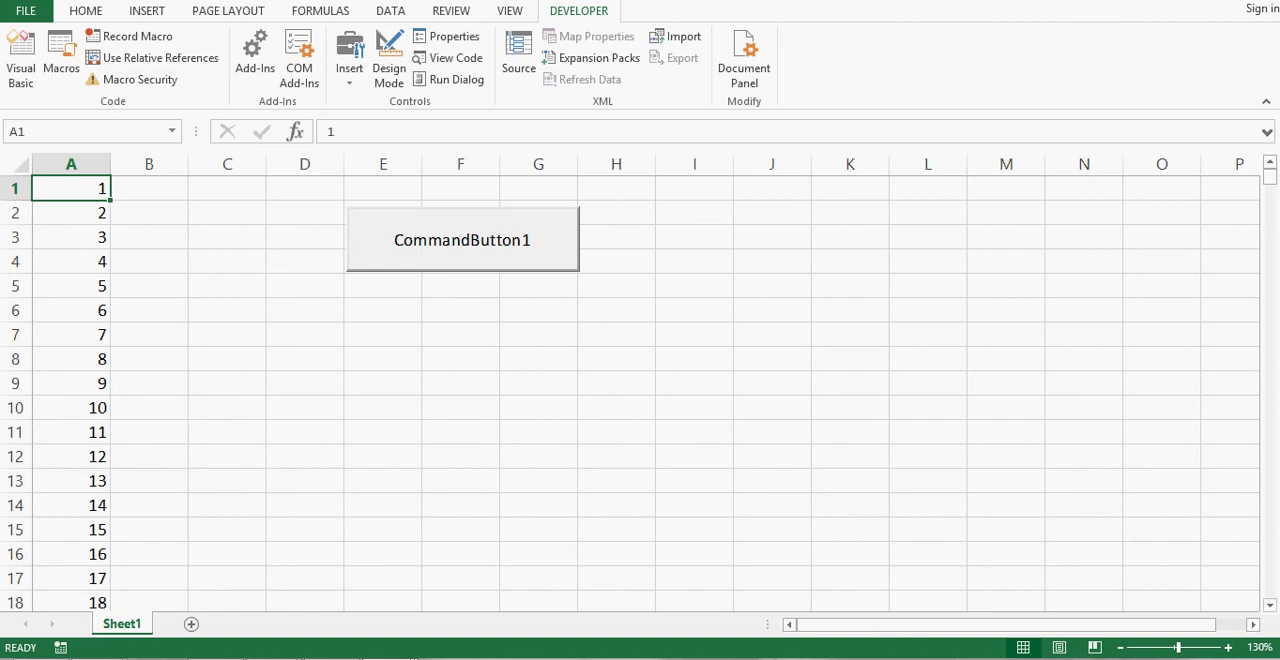
mouse_move(462, 80)
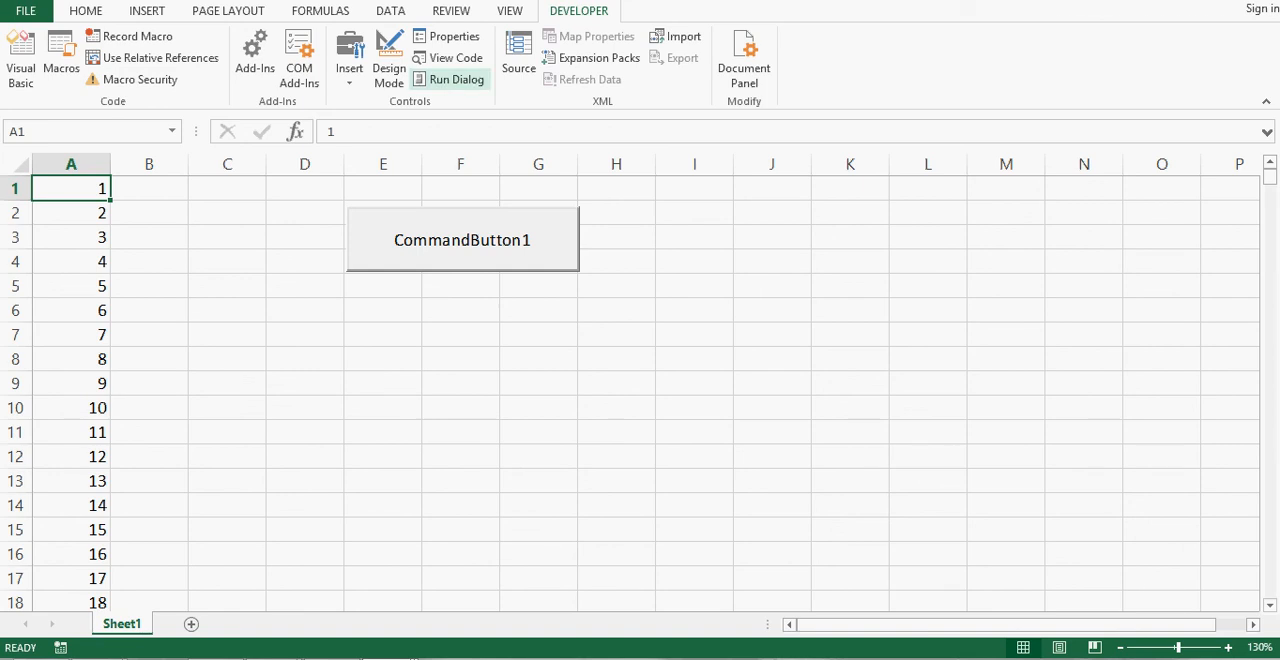
left_click(389, 57)
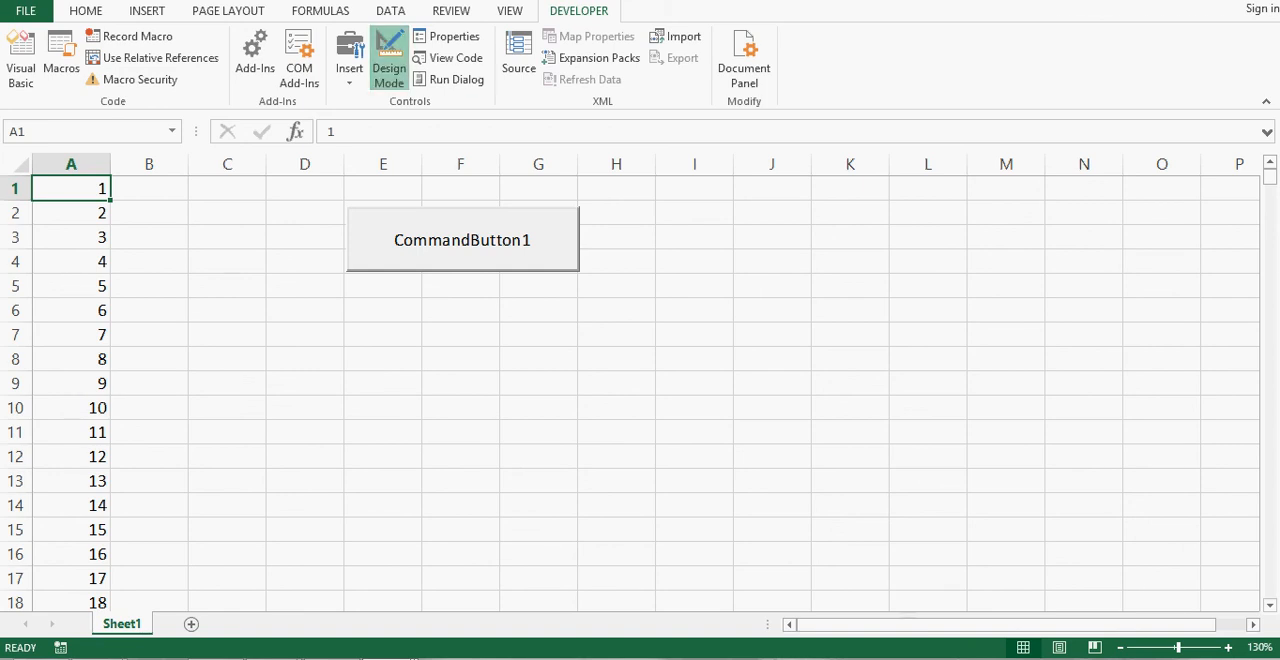
double_click(462, 239)
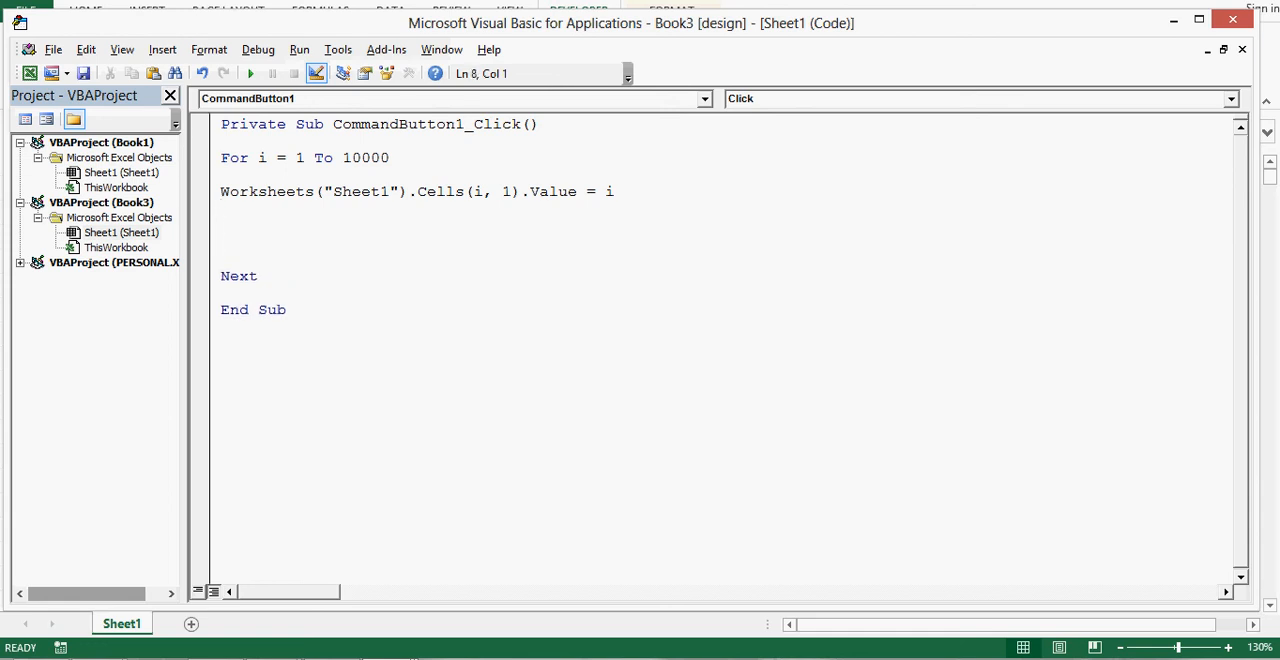
Add a loop line setting Application.StatusBar to "macro is running...Percentage complete is"
type("appli")
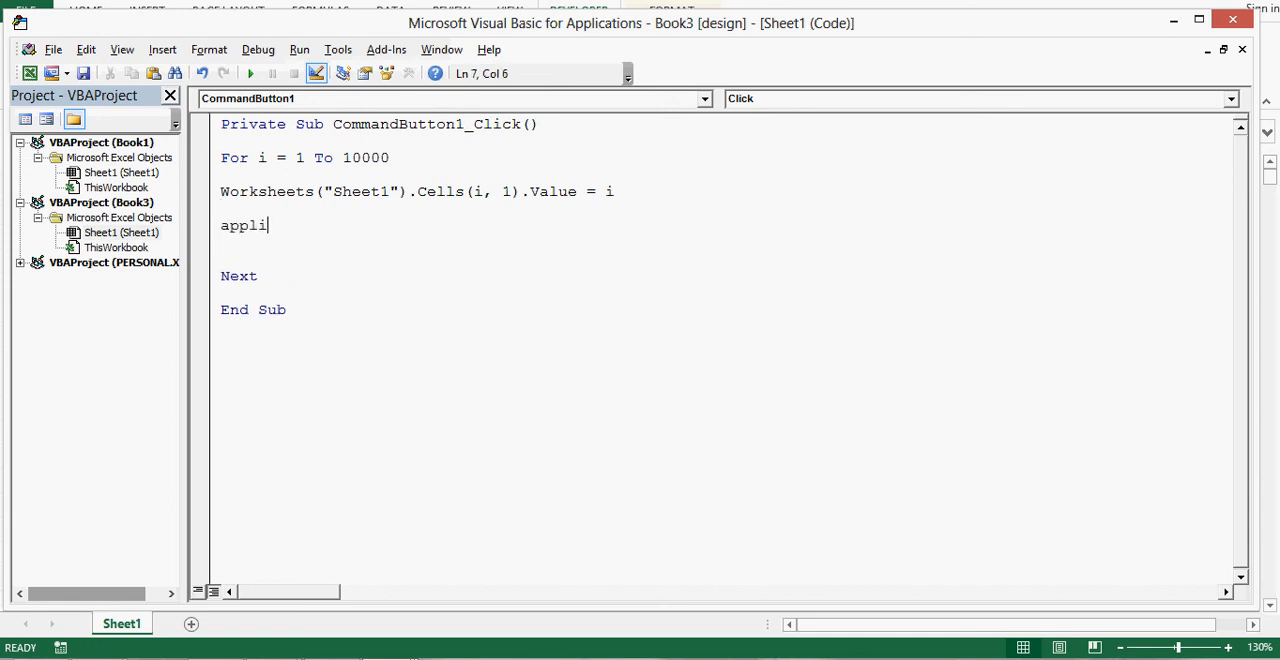
type("cation")
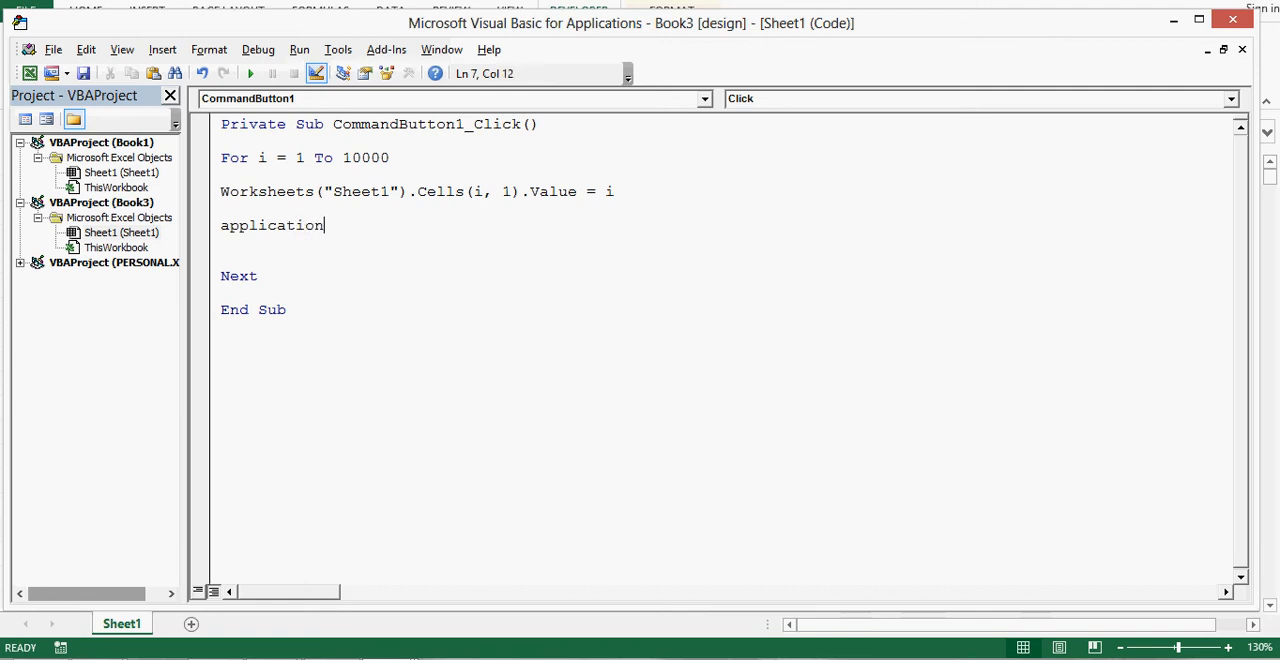
type(".statusBar")
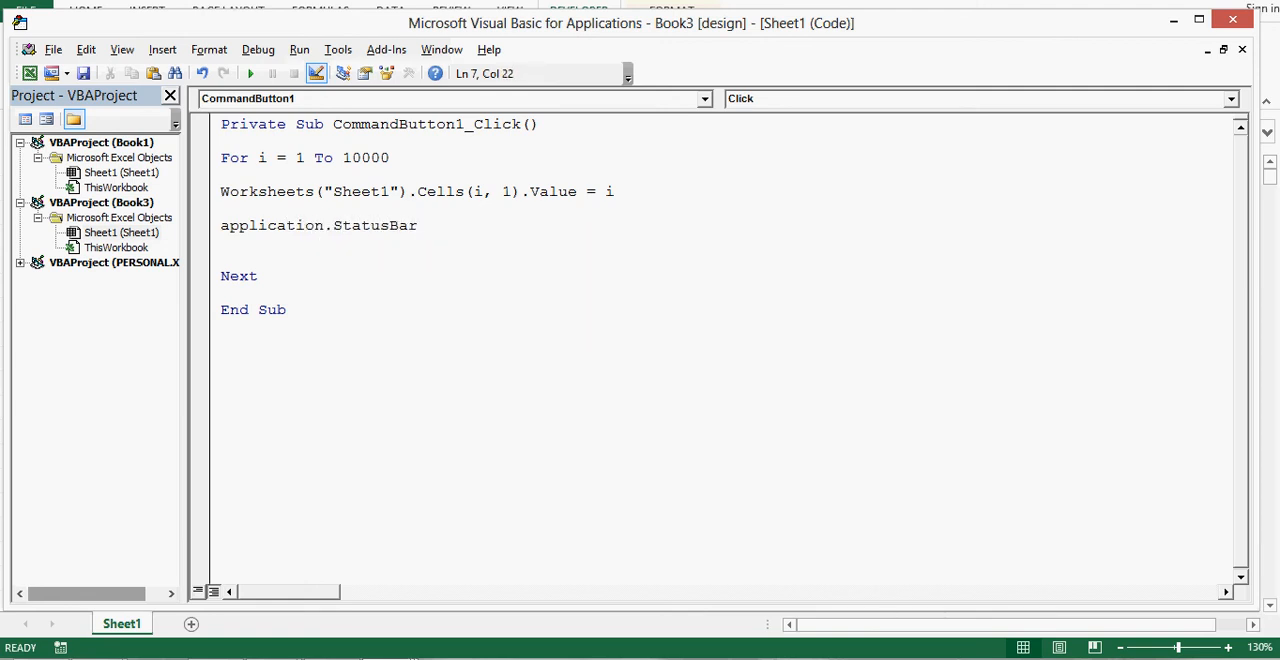
type("=\"")
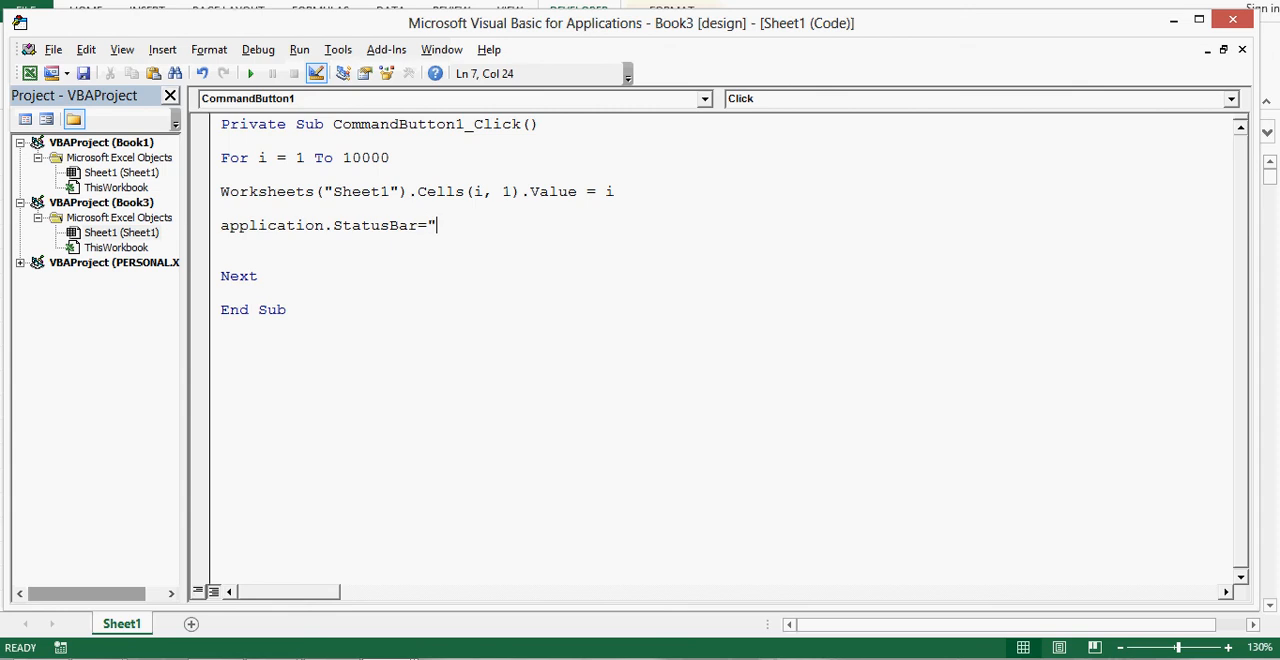
type("mac")
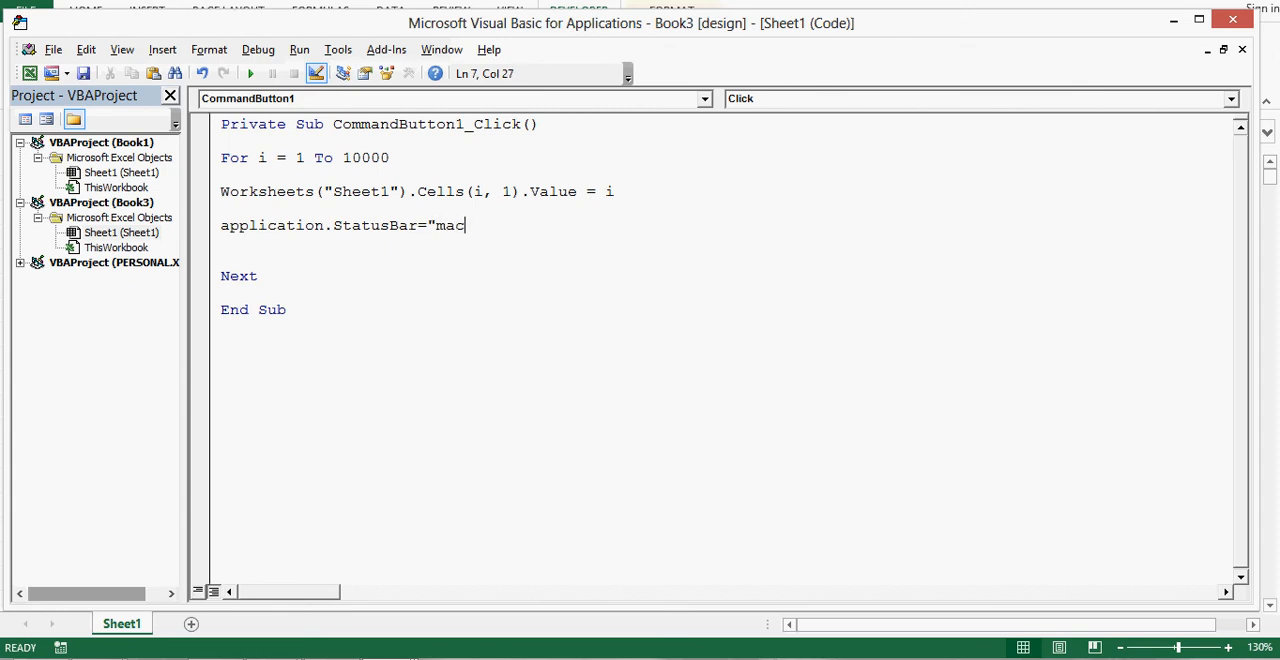
type("ro is running...")
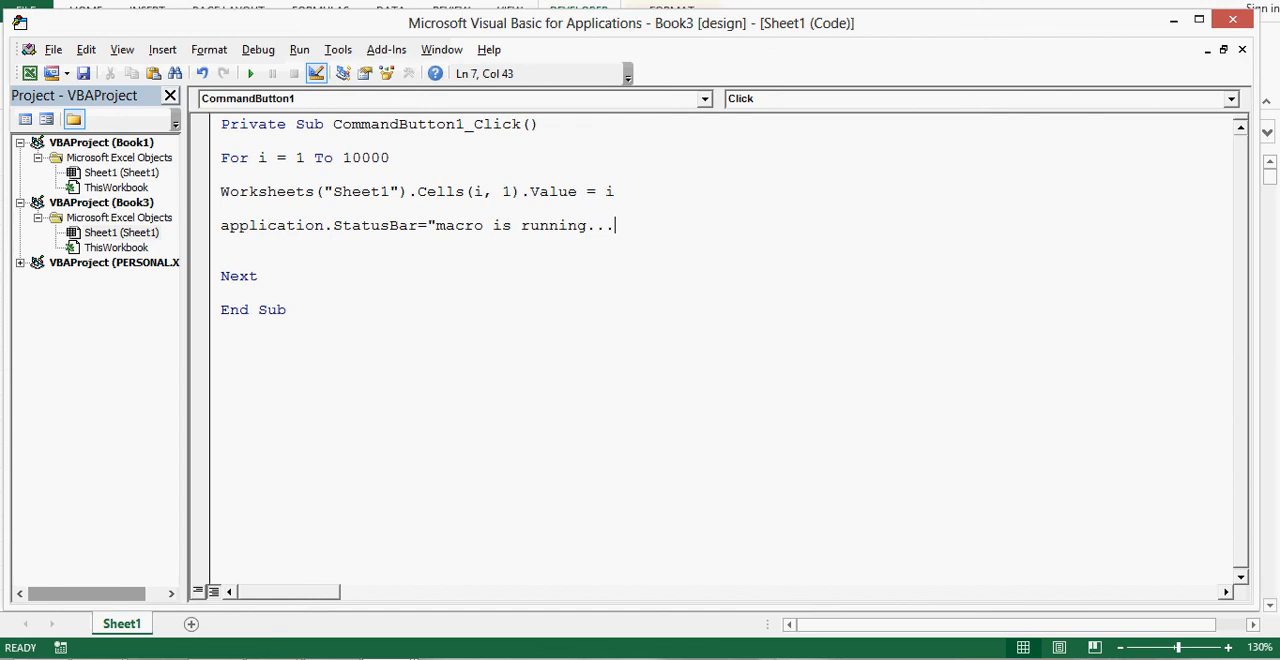
type("Percentage")
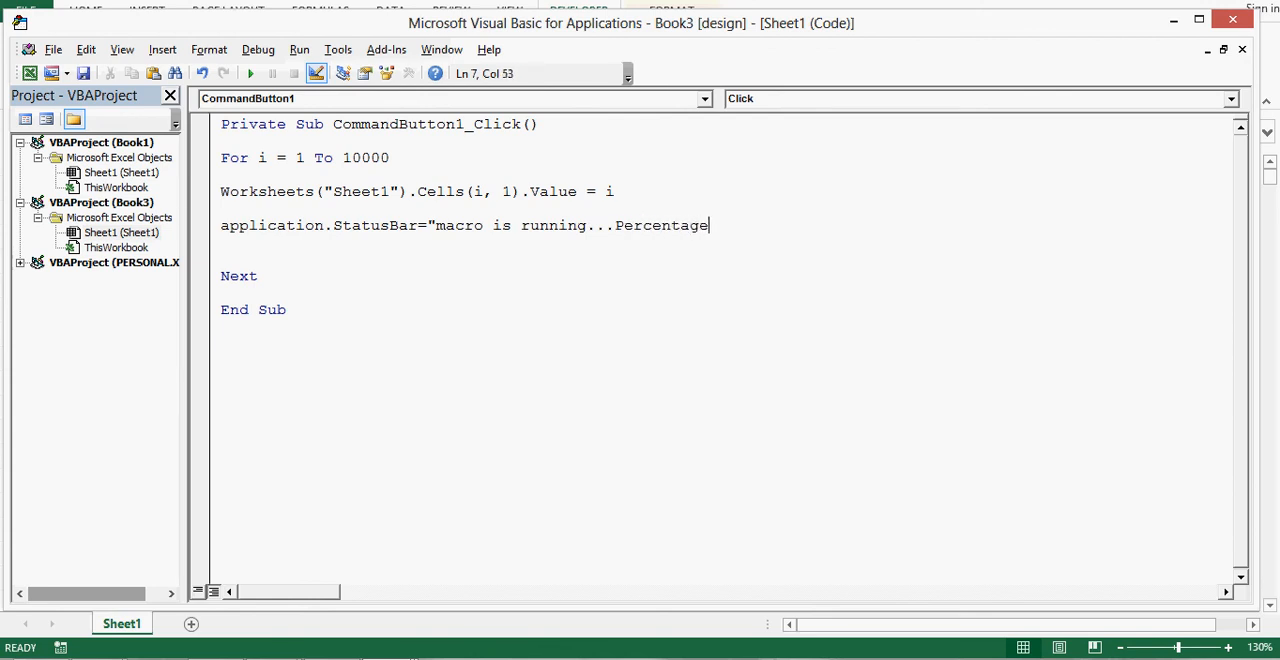
type("complete is")
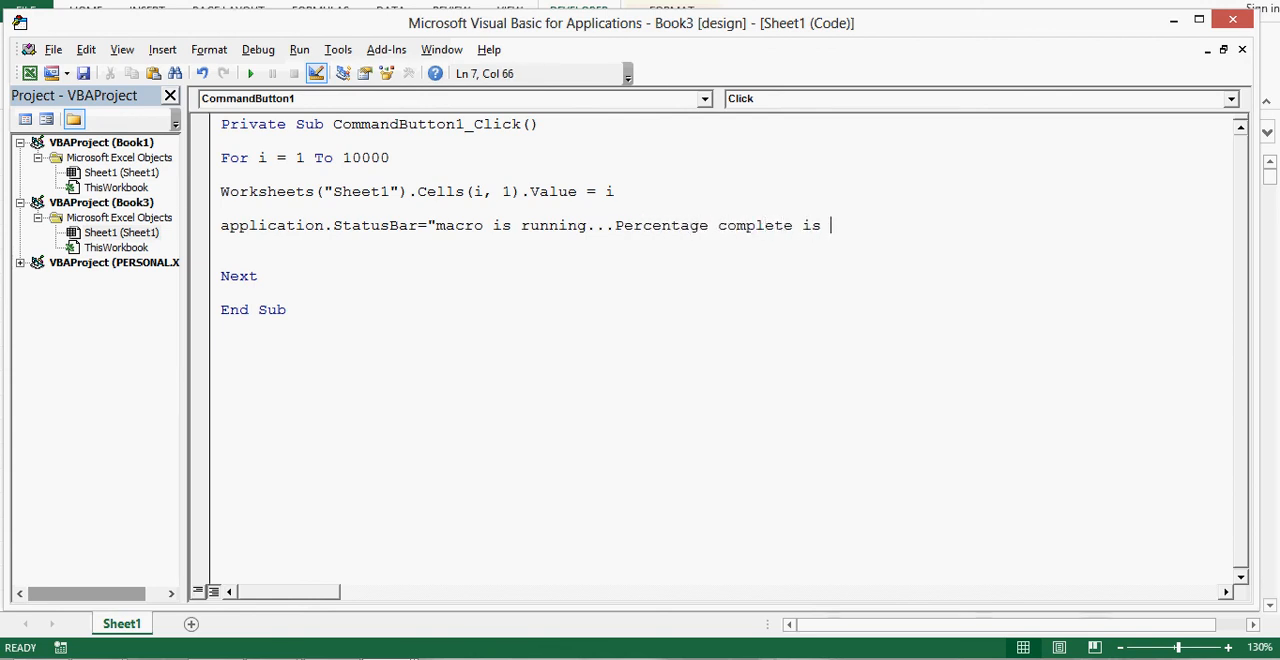
type("\"")
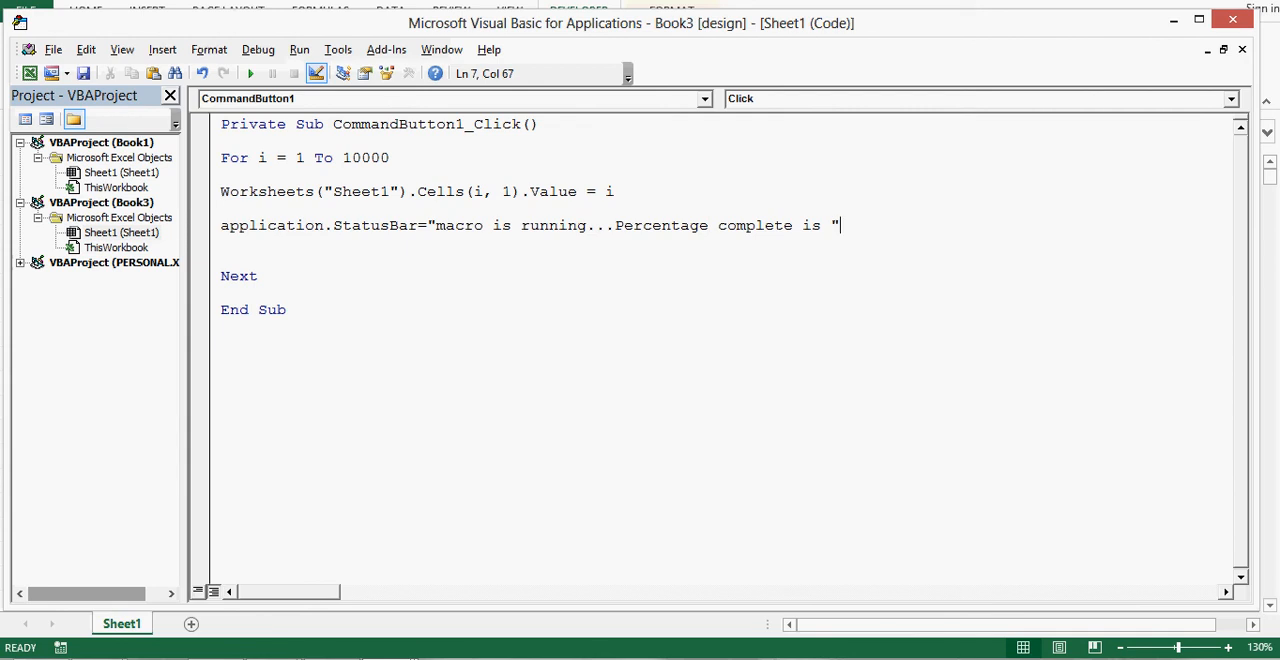
Append Round((i/10000*100), 0) and "%" to the status bar message
type("&")
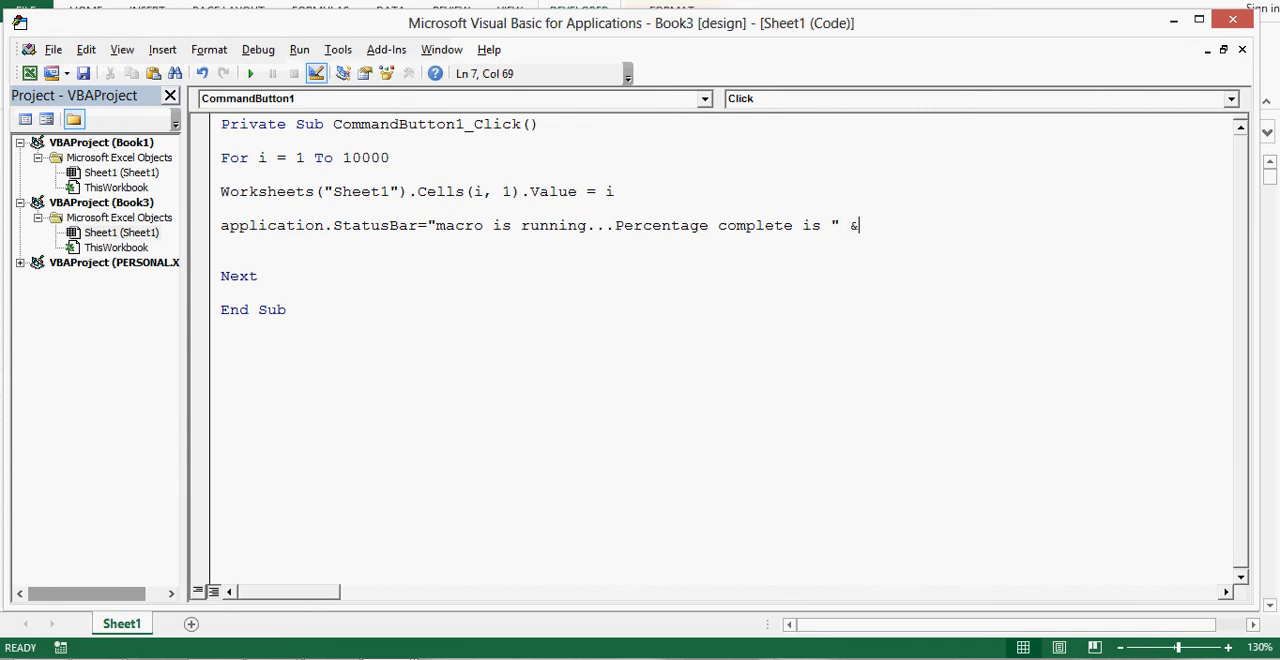
type("\" \"")
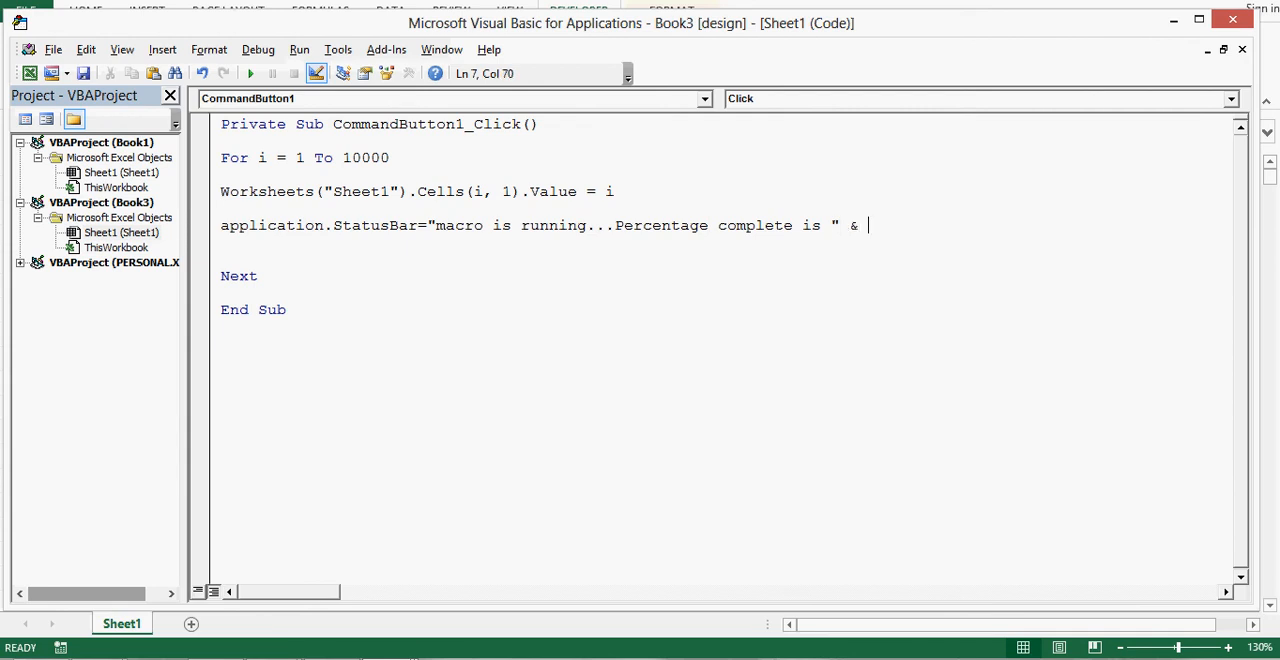
type("round")
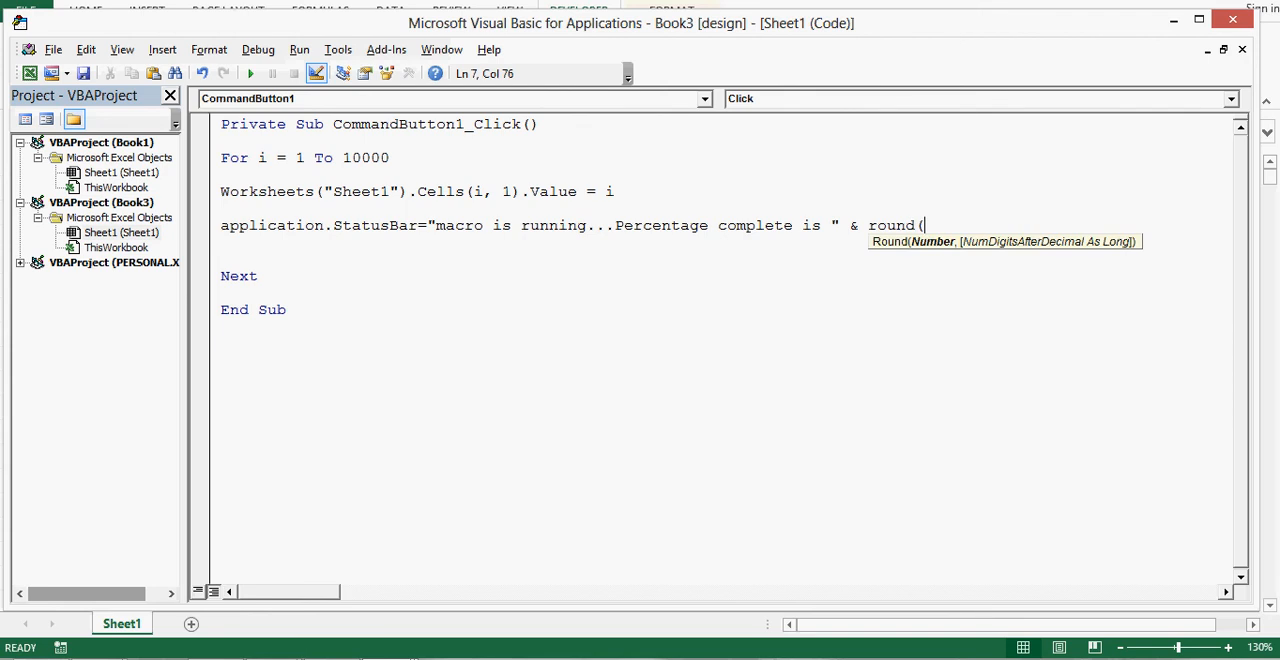
type("(")
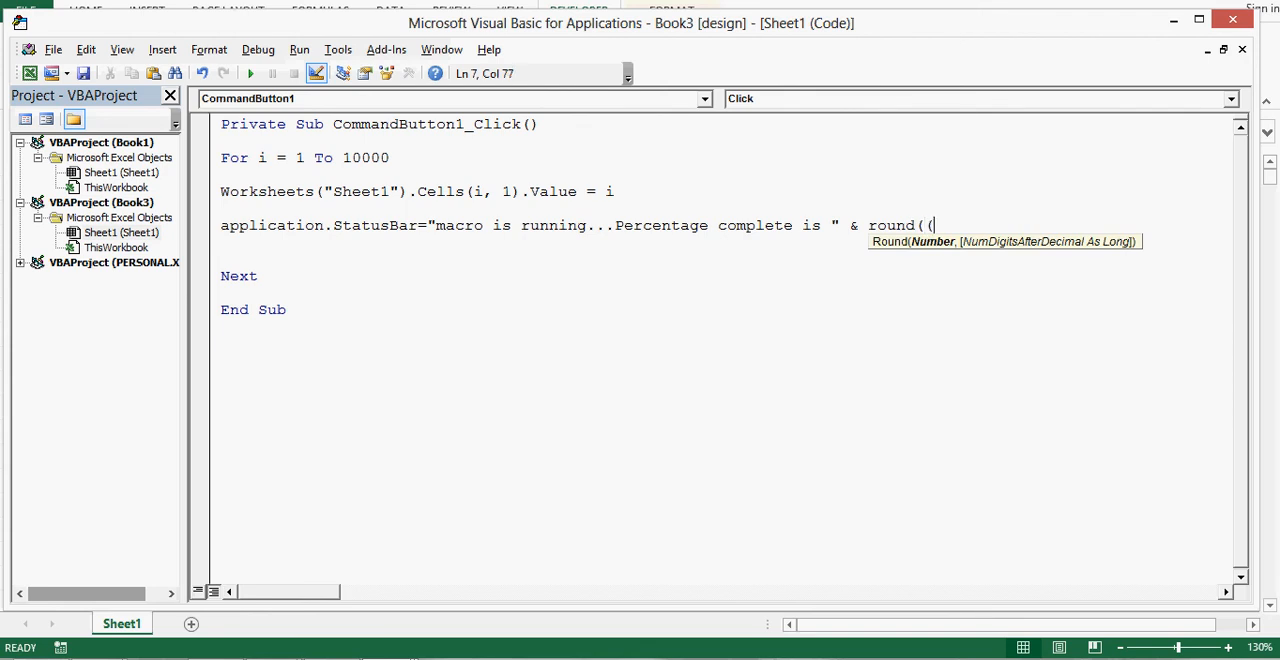
type("i")
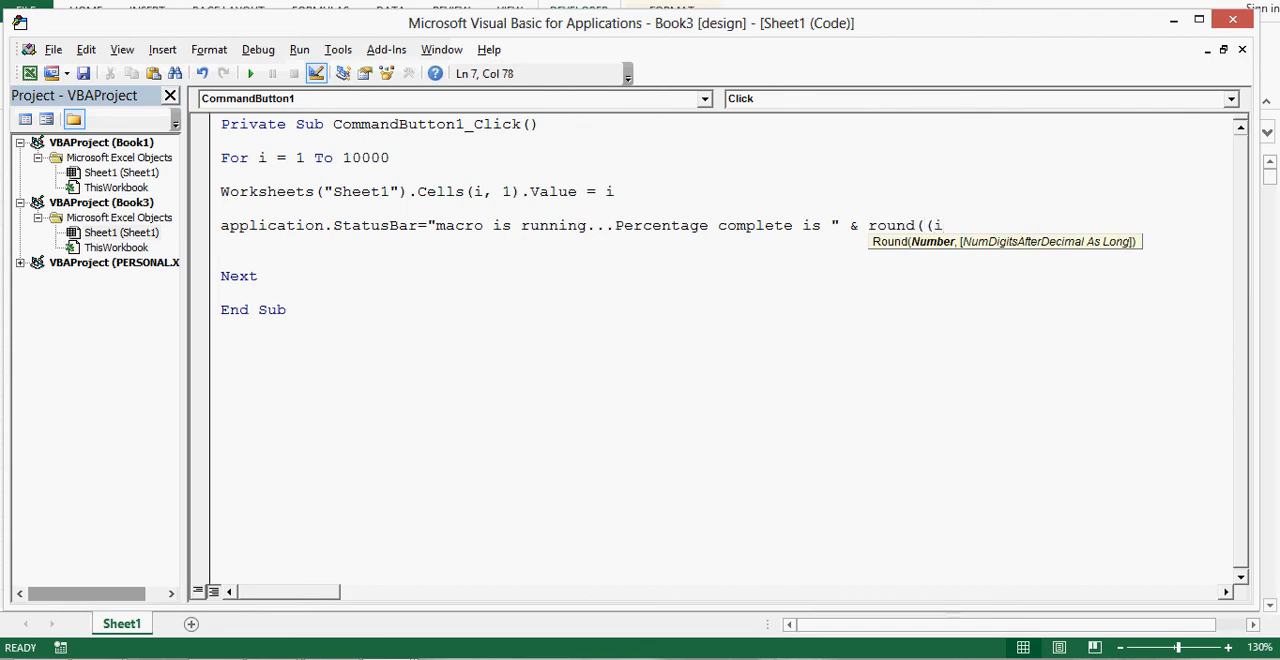
type("/10000")
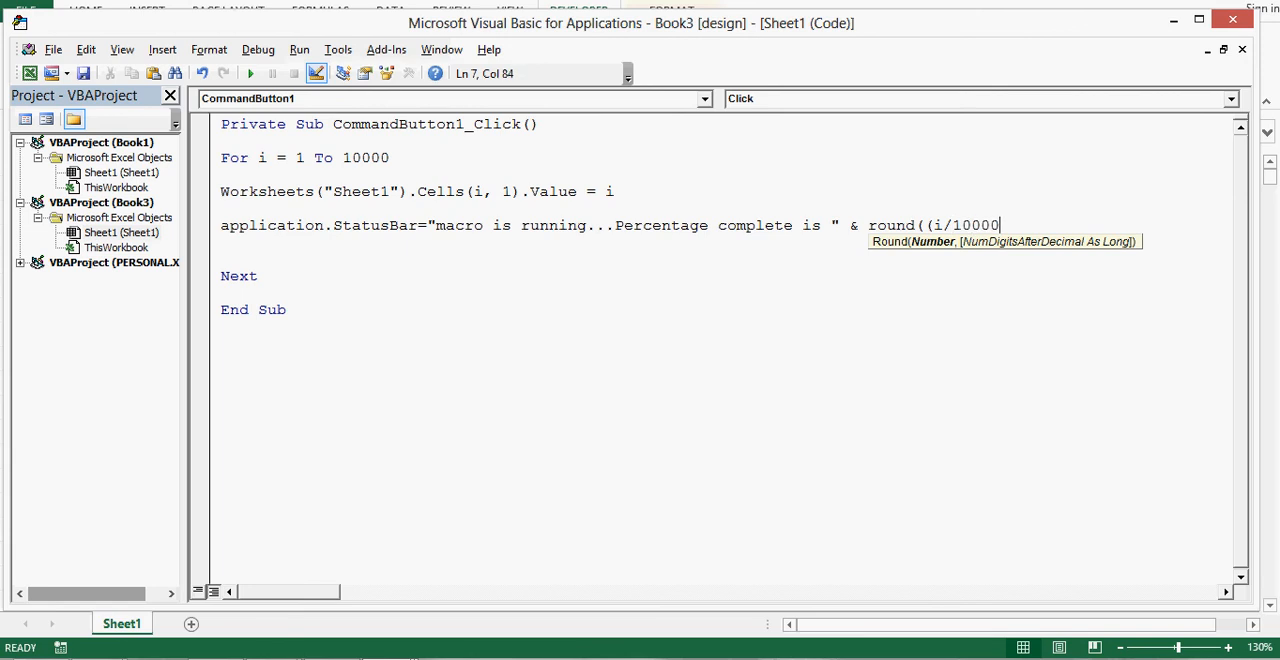
type("*1000")
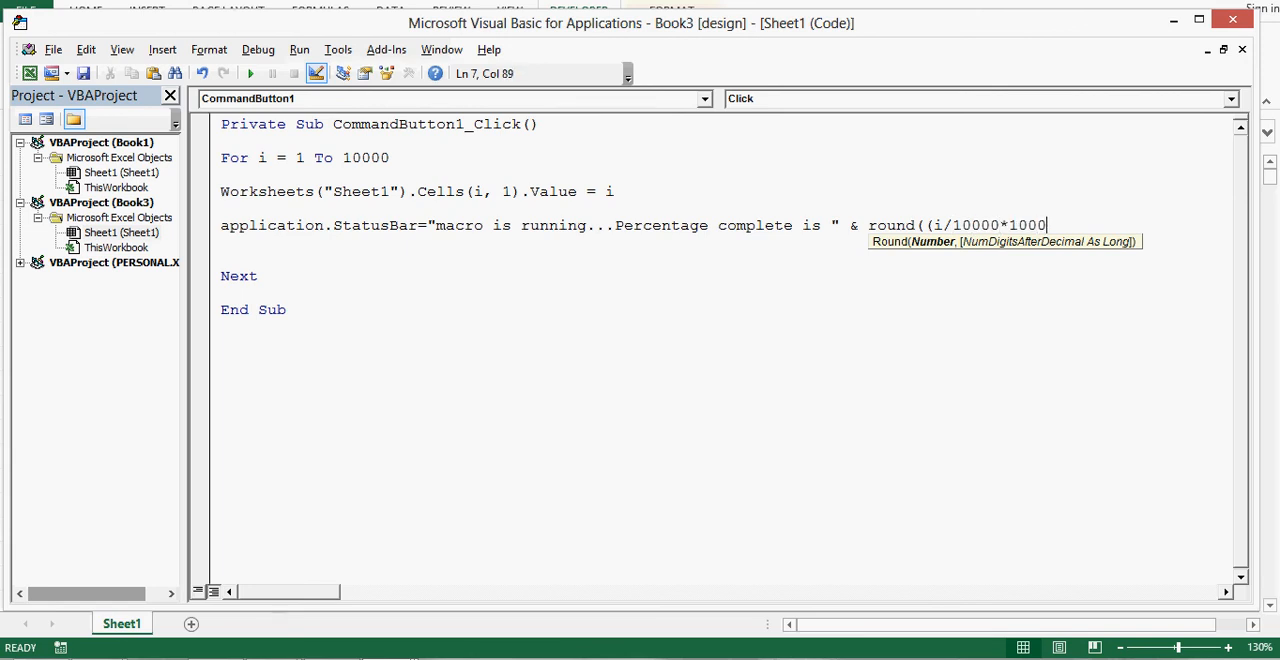
key("Backspace")
type(")")
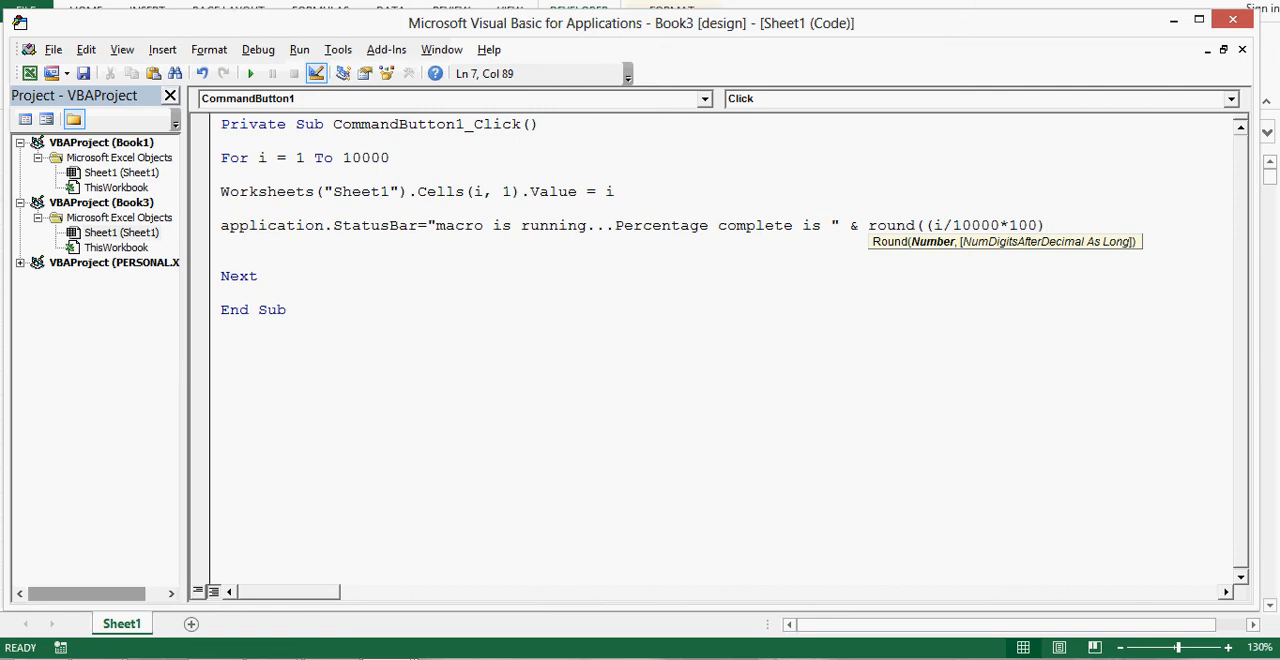
type(", 0")
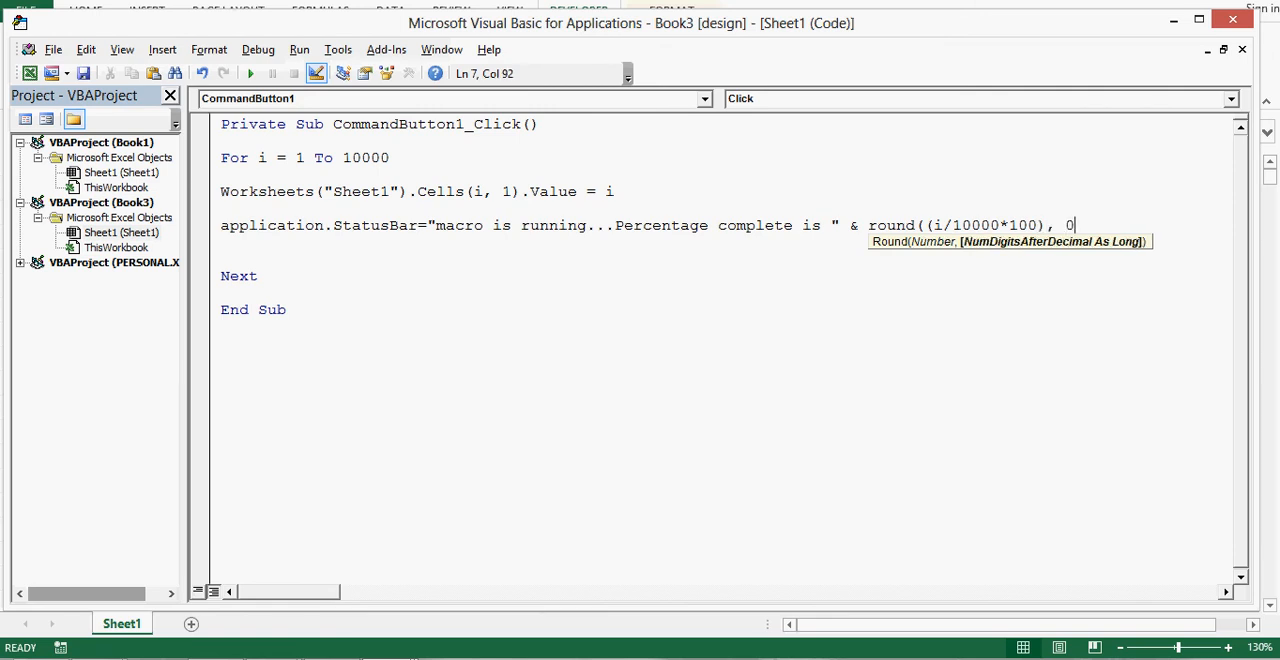
type(")")
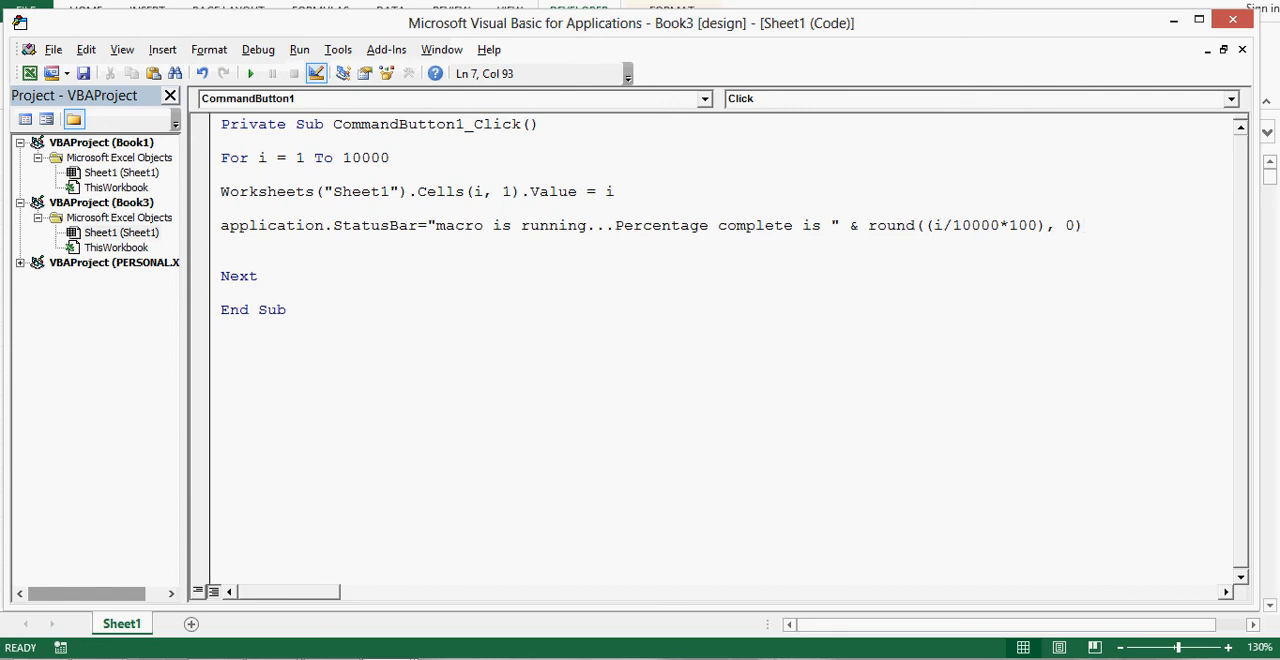
type("&")
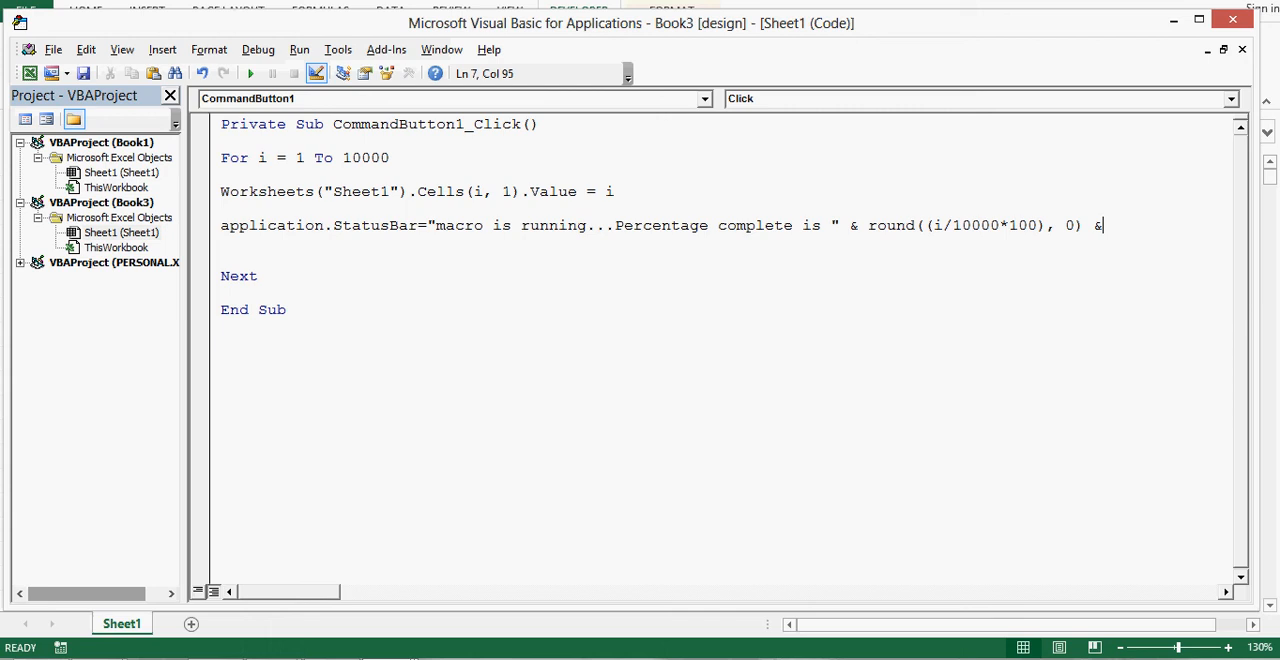
type("\"")
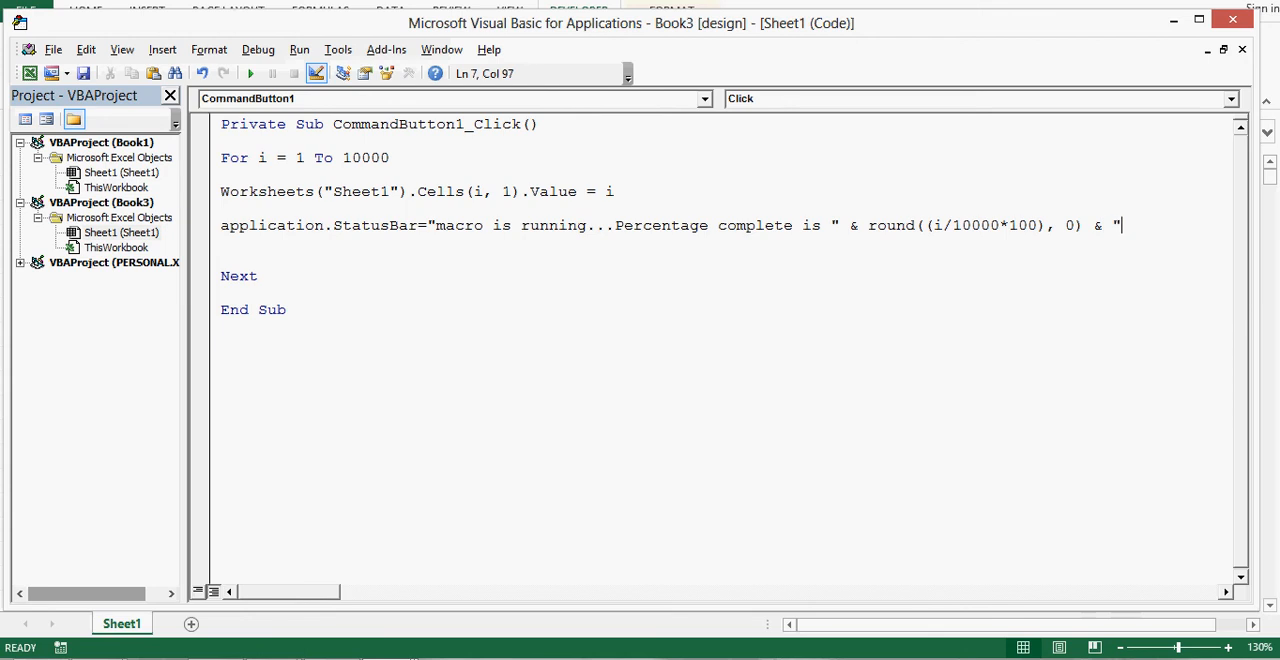
type("%")
type("'")
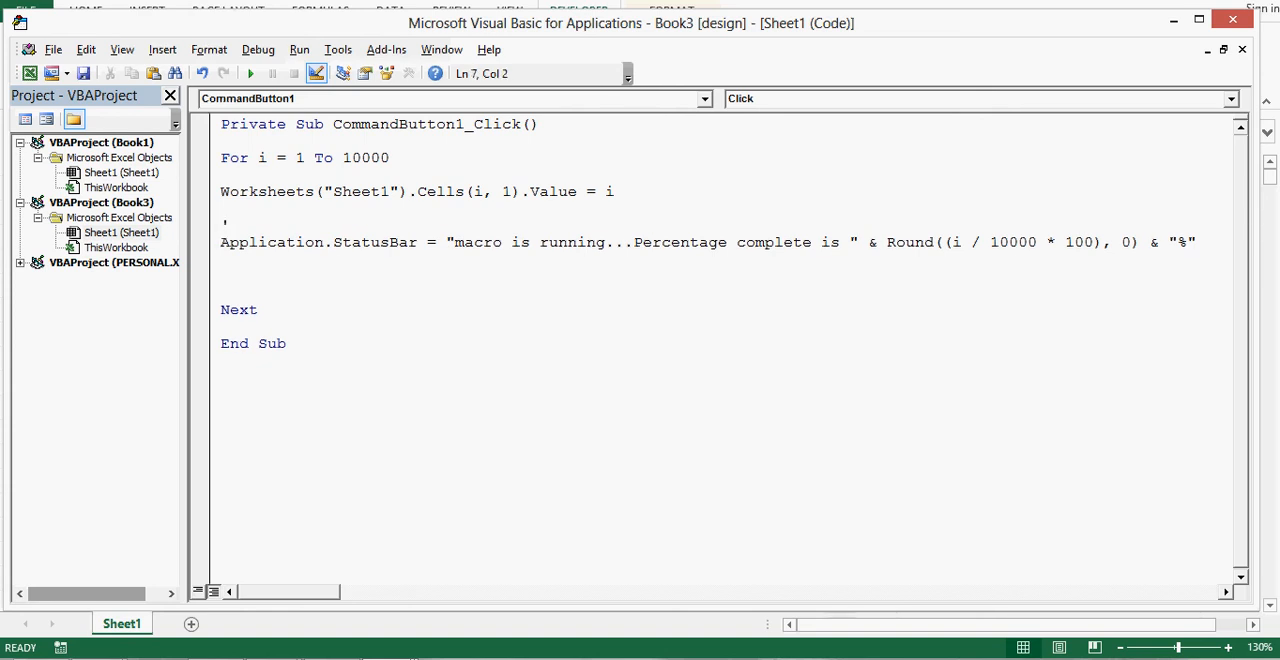
Label the StatusBar line with the comment 'status while printing' and add blank lines after Next
type("status while printing")
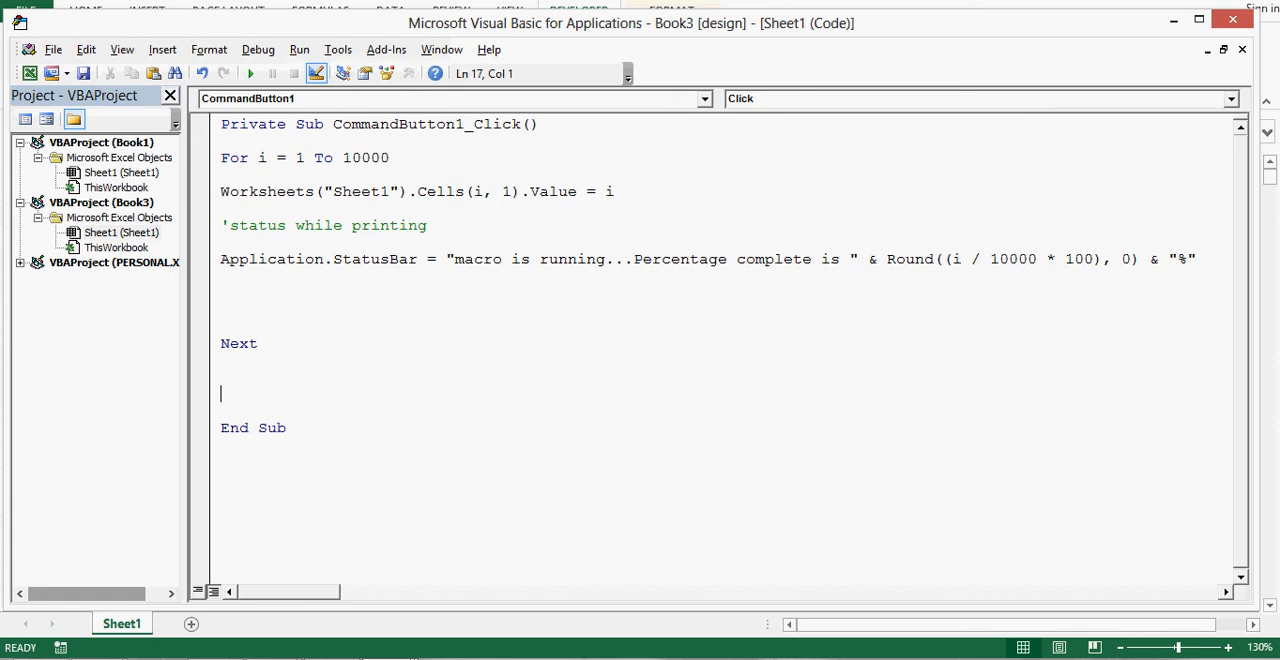
key("Backspace")
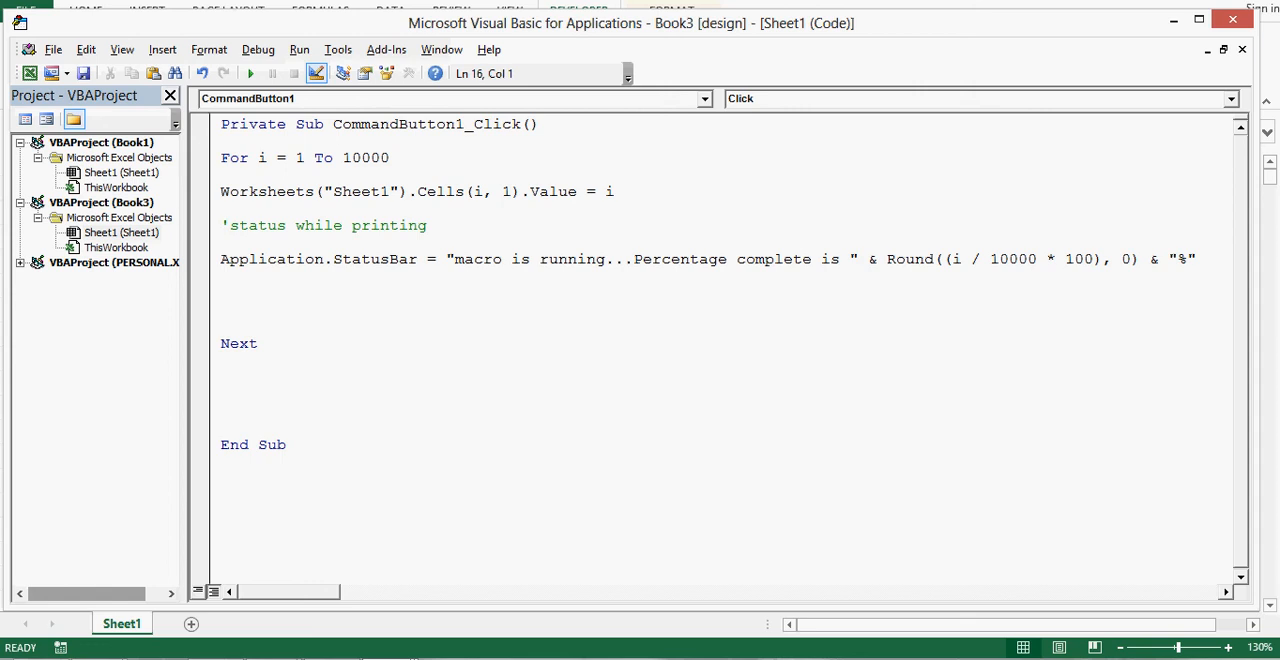
Begin an Application.StatusBar line after Next, then return to the Excel sheet
type("applicatio")
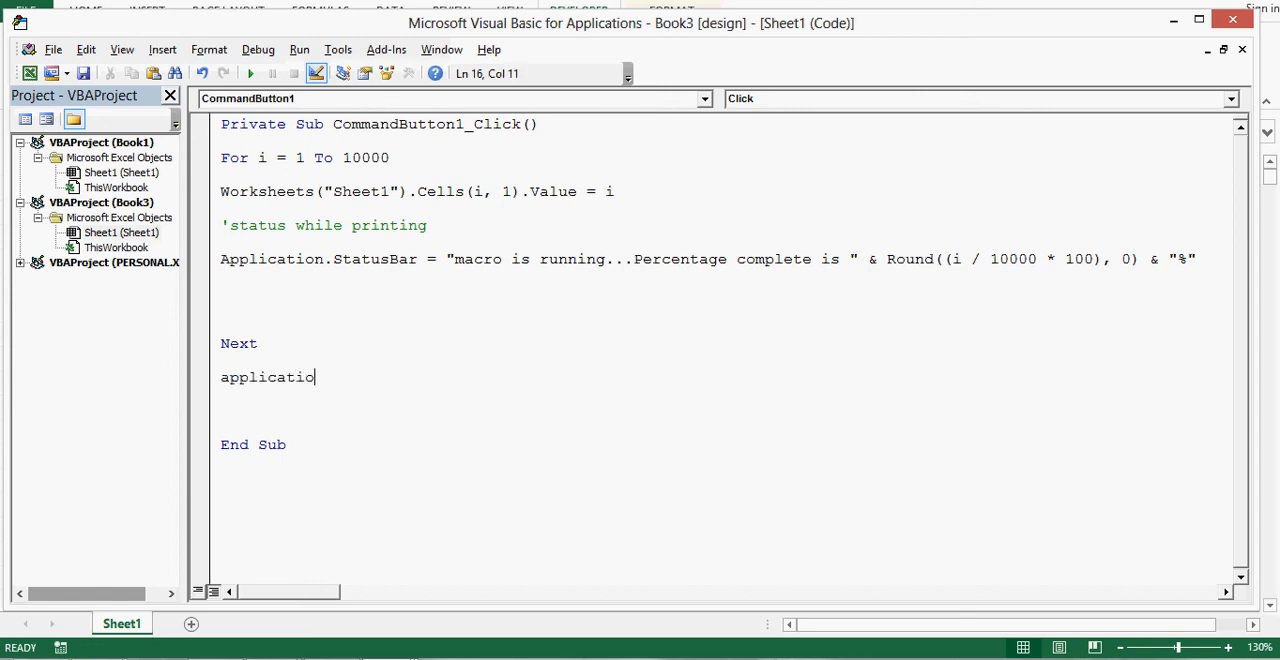
type(".stat")
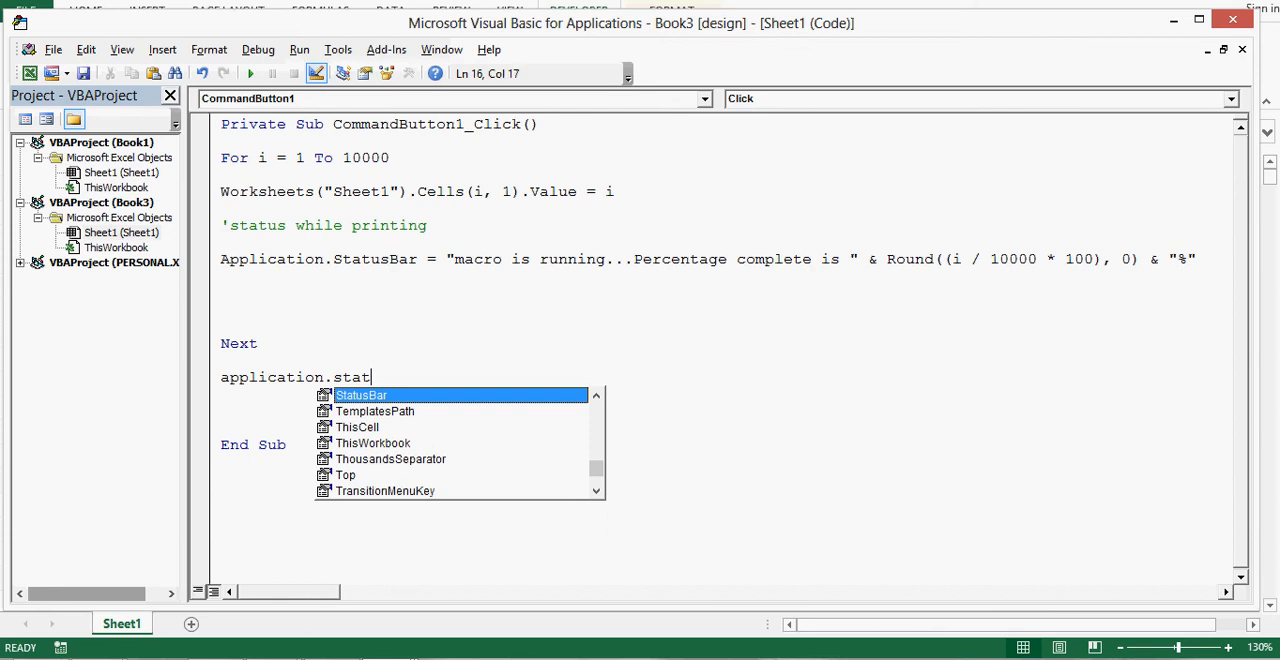
type("usba")
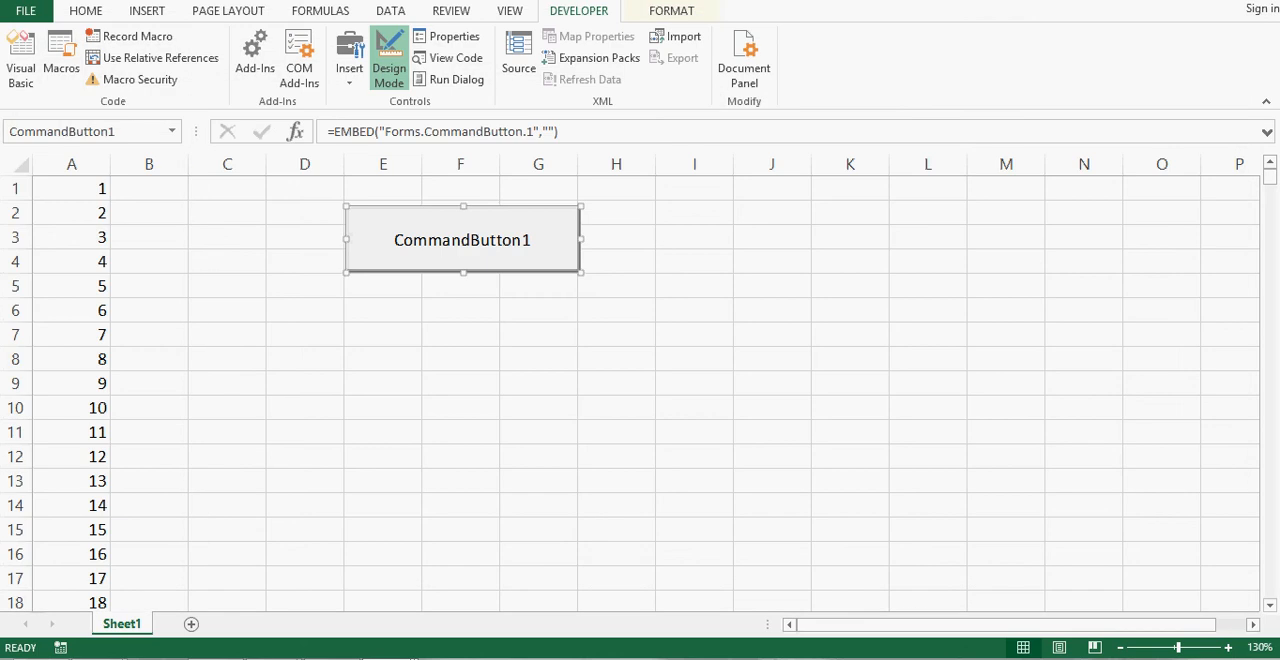
Exit Design Mode, select cell A1, and click CommandButton1 on the sheet
left_click(385, 57)
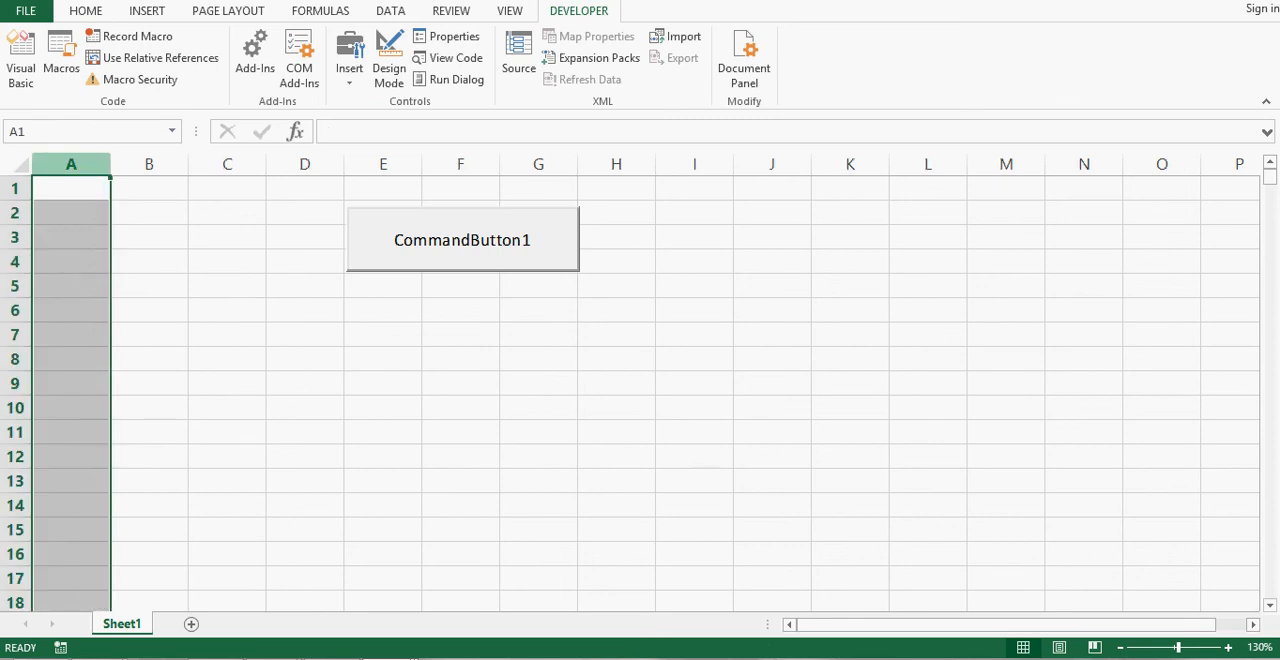
left_click(70, 187)
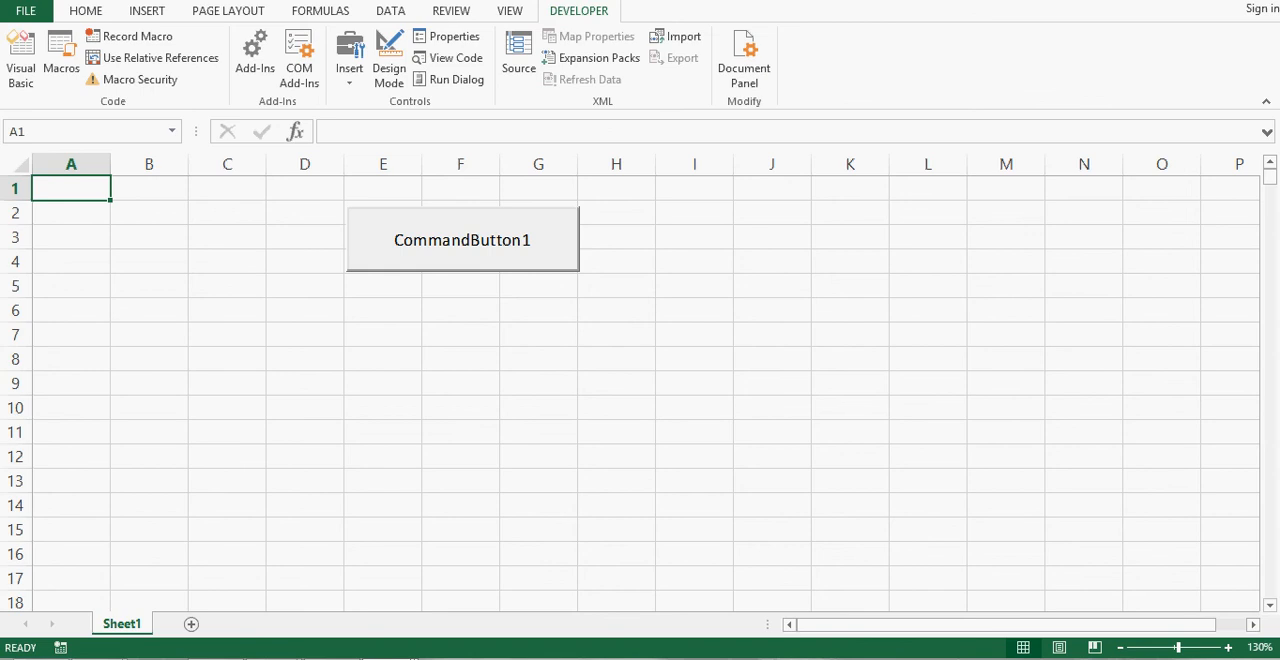
left_click(461, 239)
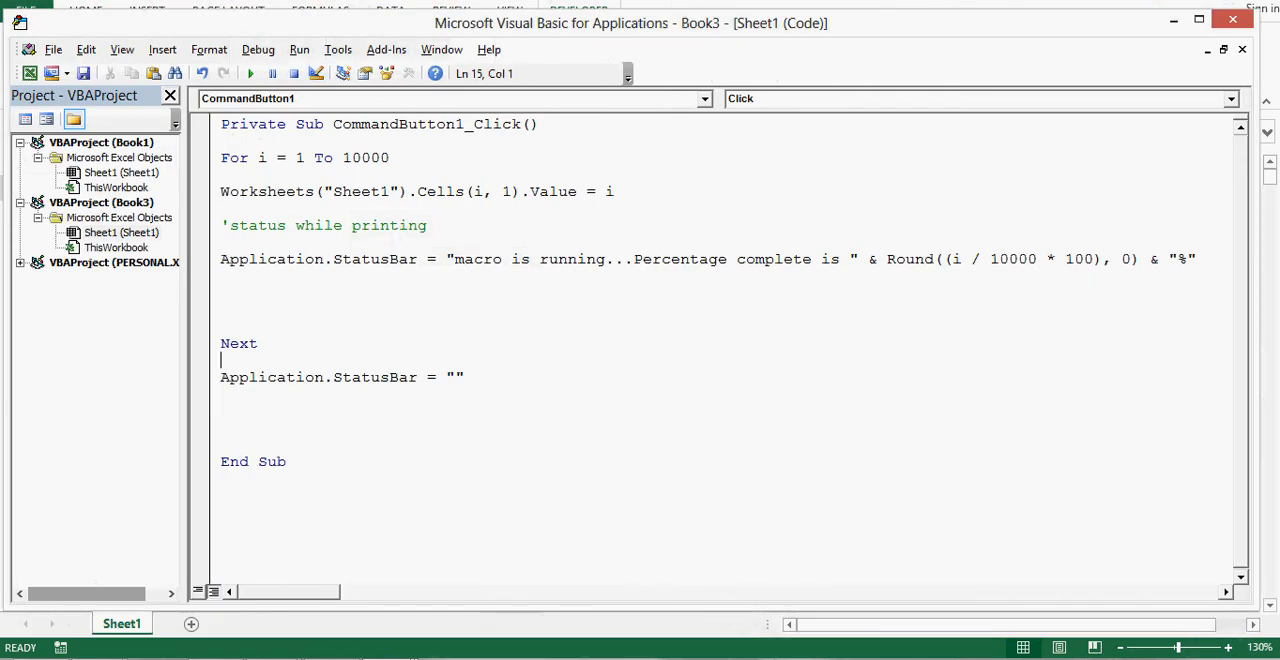
Select all of the completed click procedure's code with Ctrl+A
key("ctrl+a")
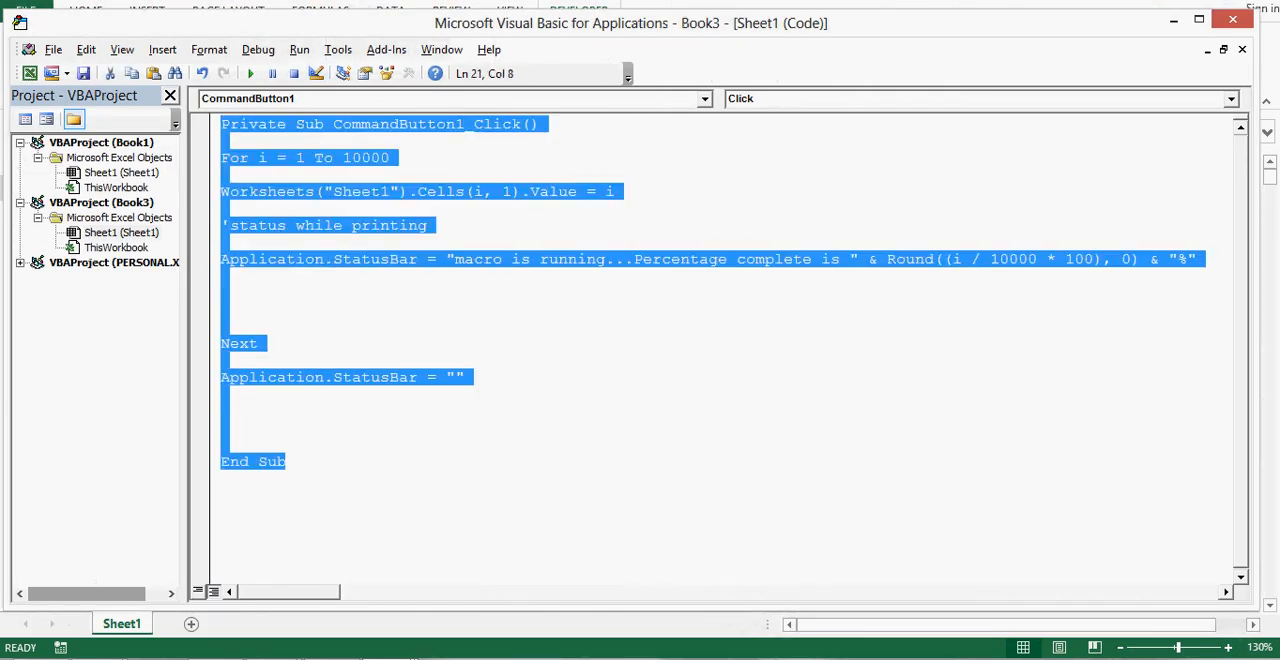